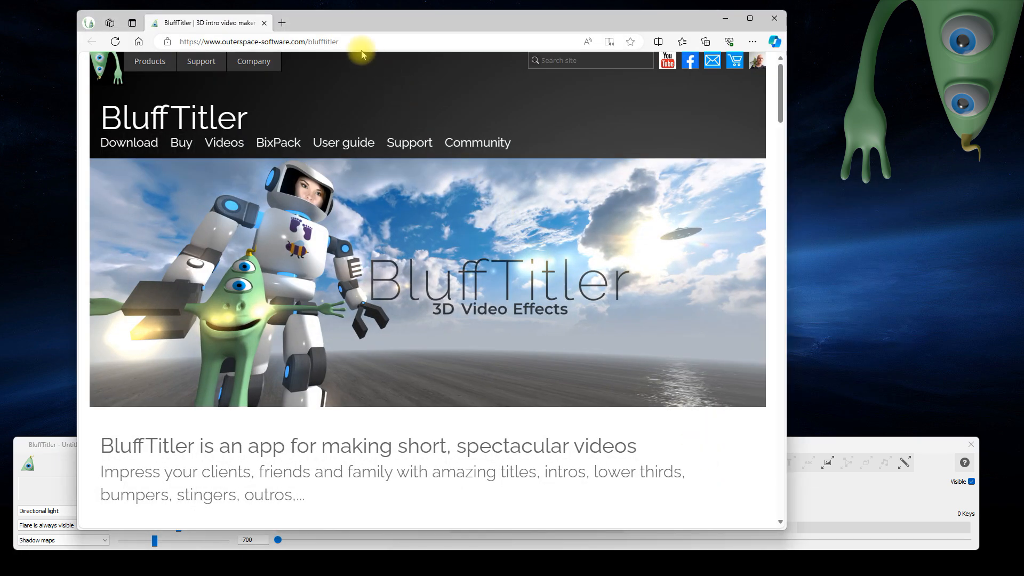
- Browse to Sketchfab, filter to animated downloadable models and search 'walking man'
click(264, 42)
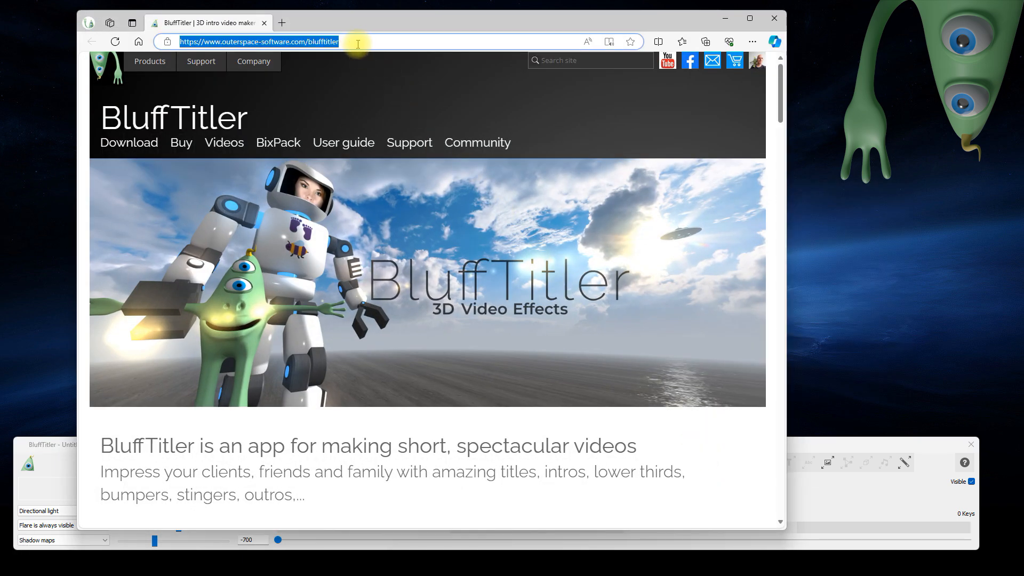
text(sketchfab.com/search?features=downloadable&type=models)
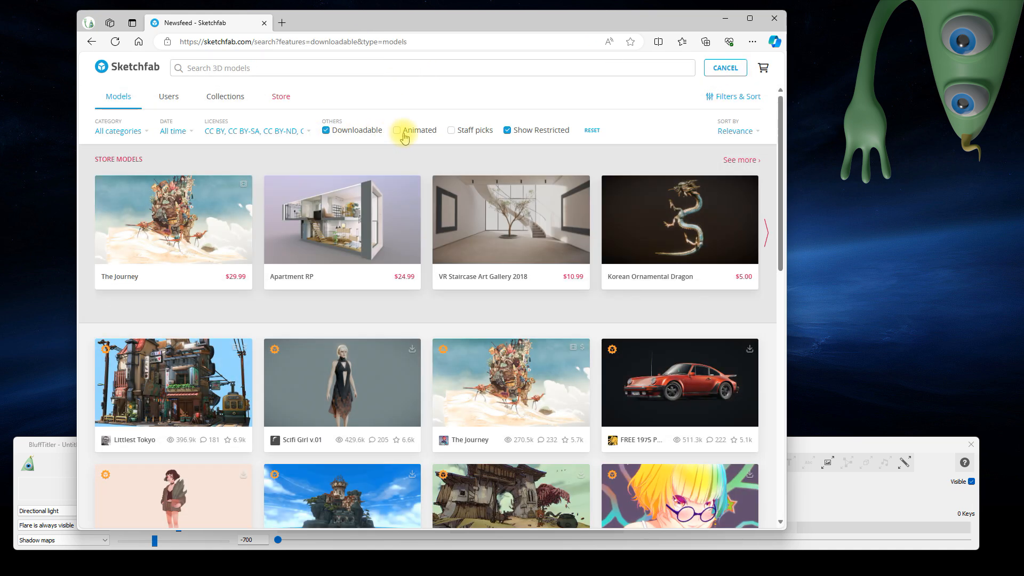
click(397, 129)
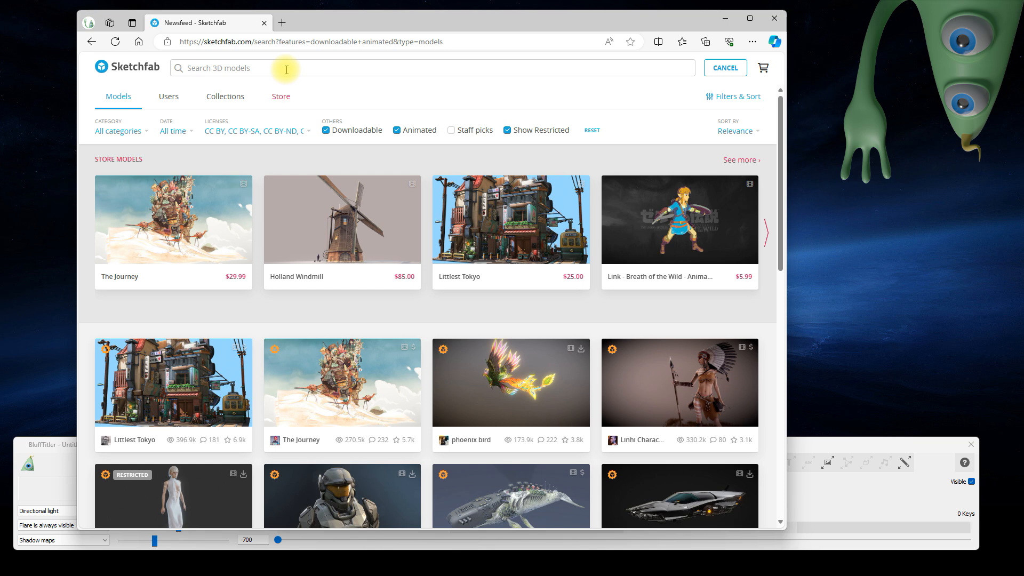
text(walking man)
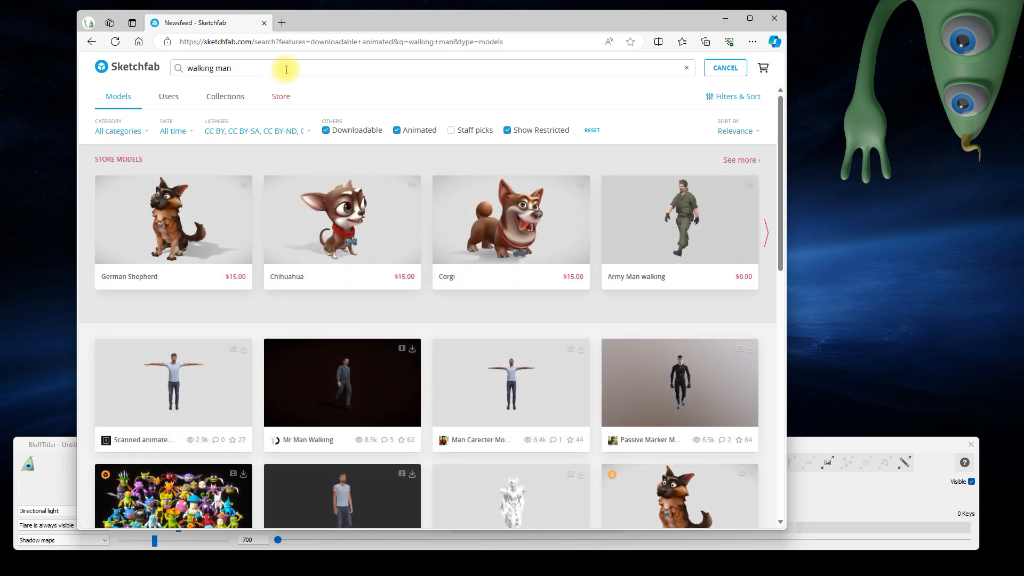
scroll(down, 3)
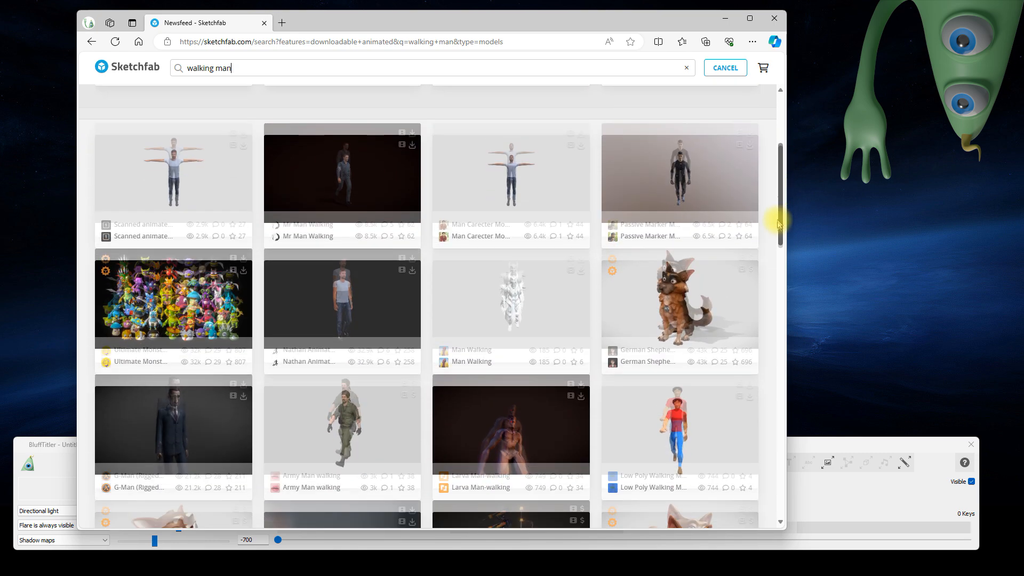
scroll(down, 3)
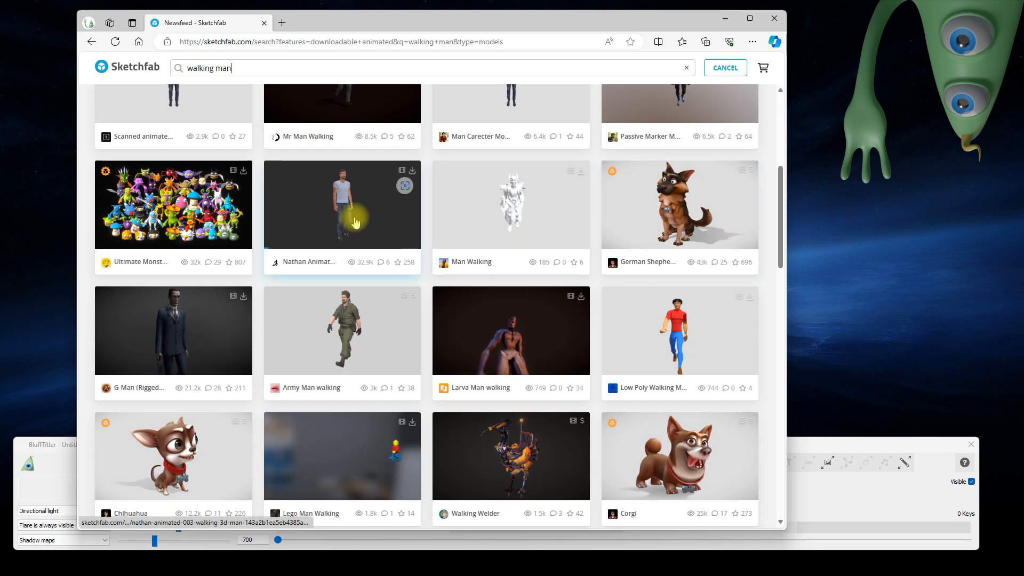
- Preview Nathan Animated 003's Take 001 walk and download the 1k-texture GLB version
click(355, 219)
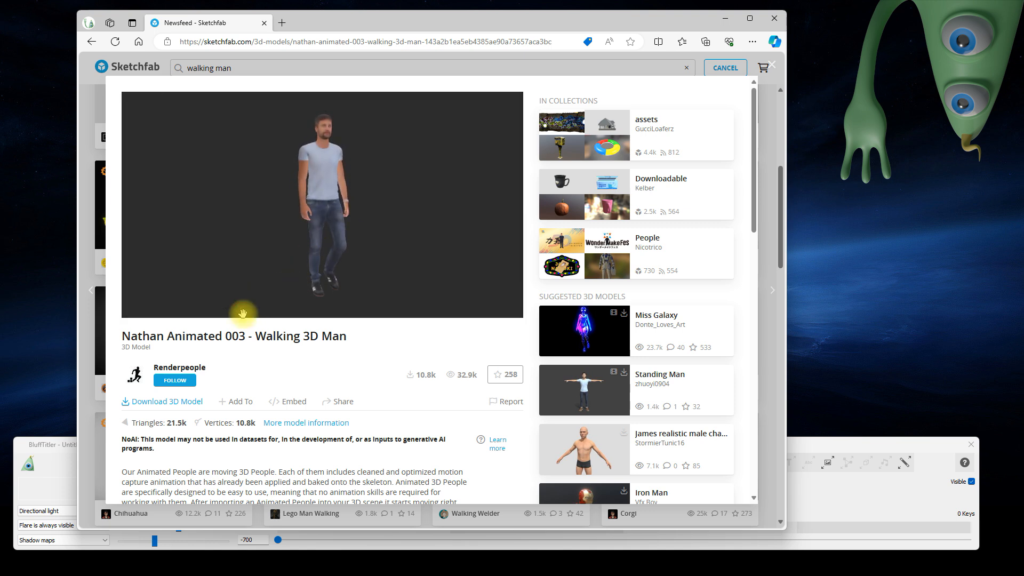
click(239, 304)
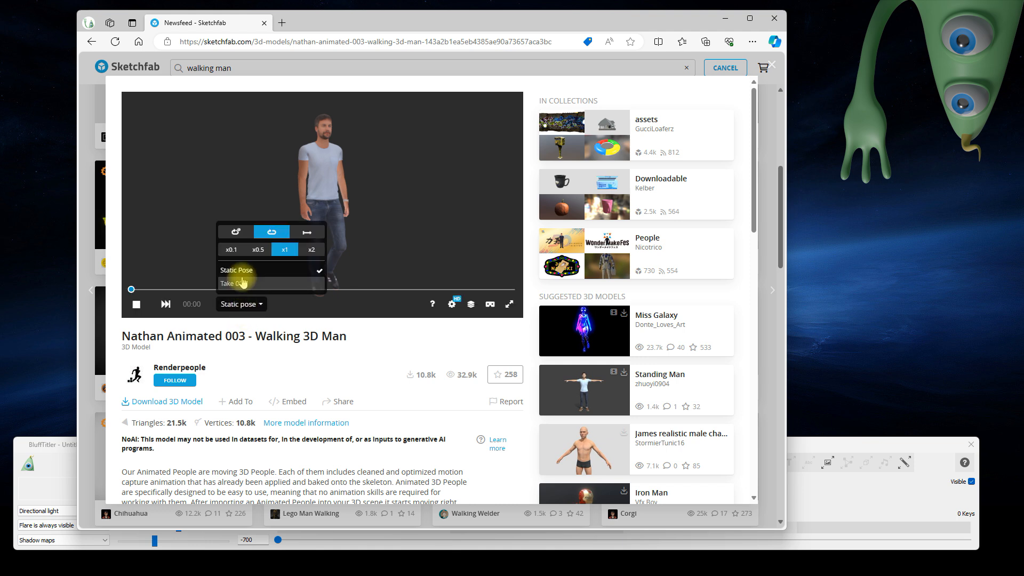
click(235, 284)
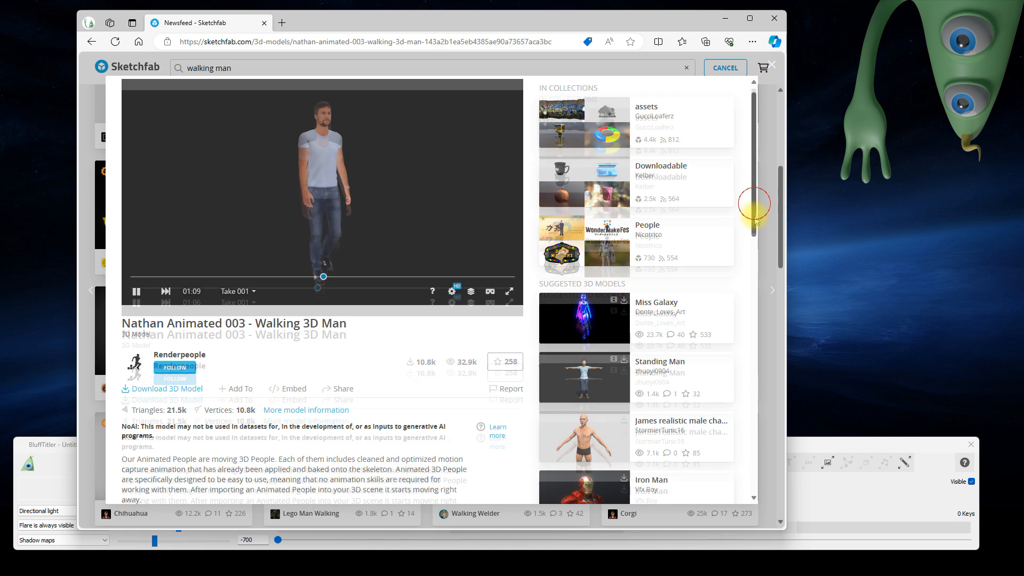
scroll(down, 3)
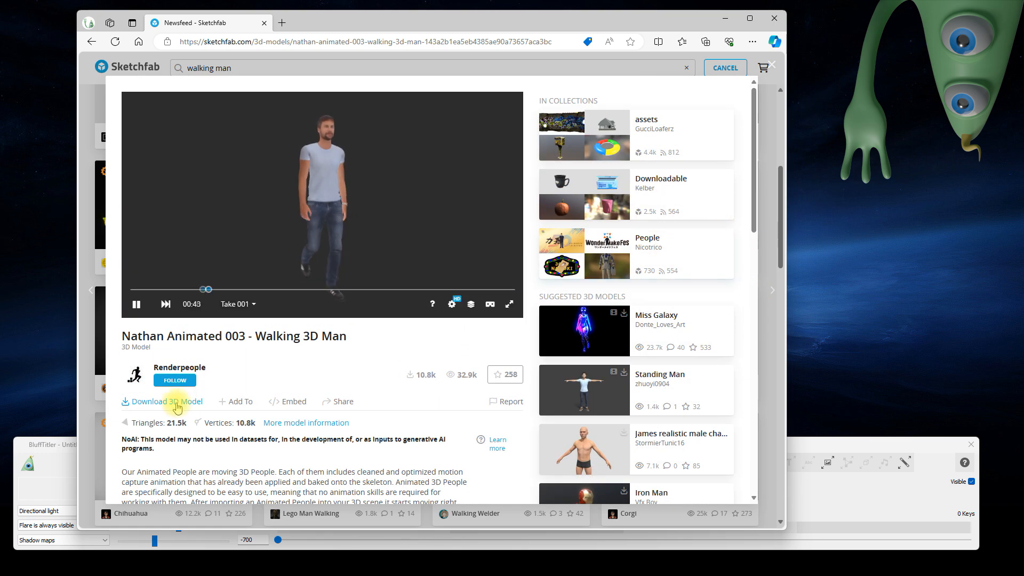
click(167, 401)
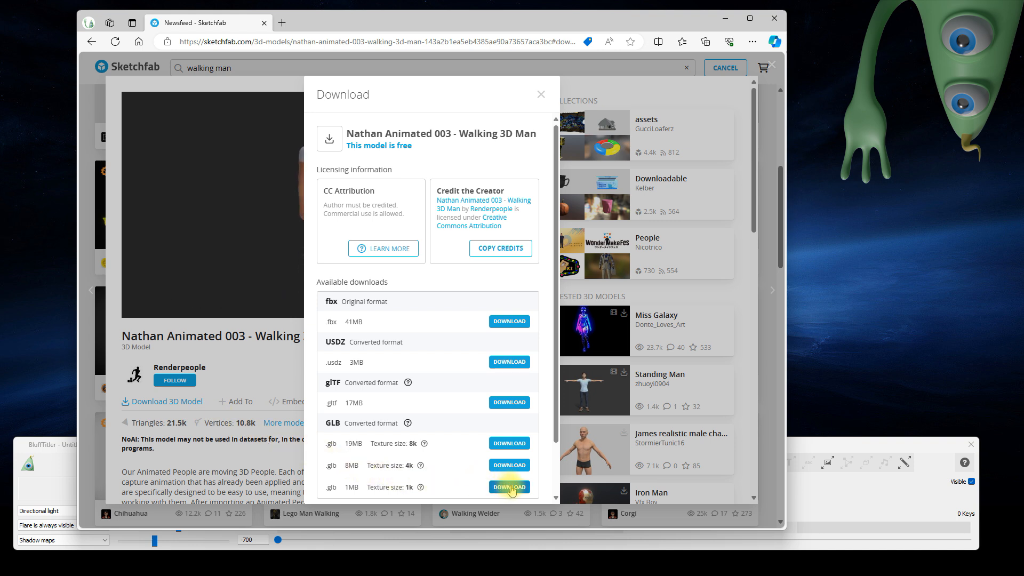
click(510, 487)
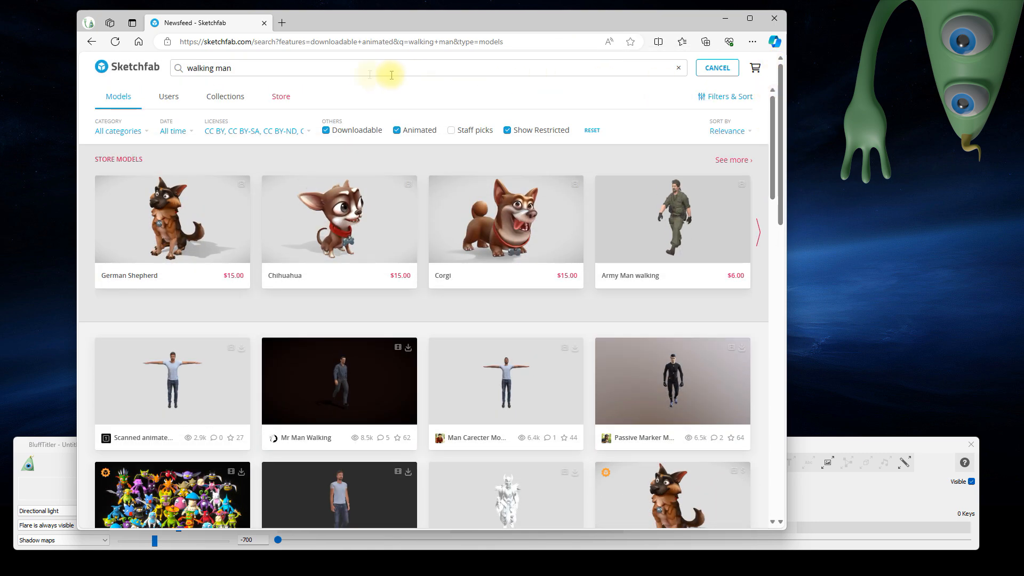
- Search 'helmet', view the Helmet V1 model and check its CC Attribution licence
text(h)
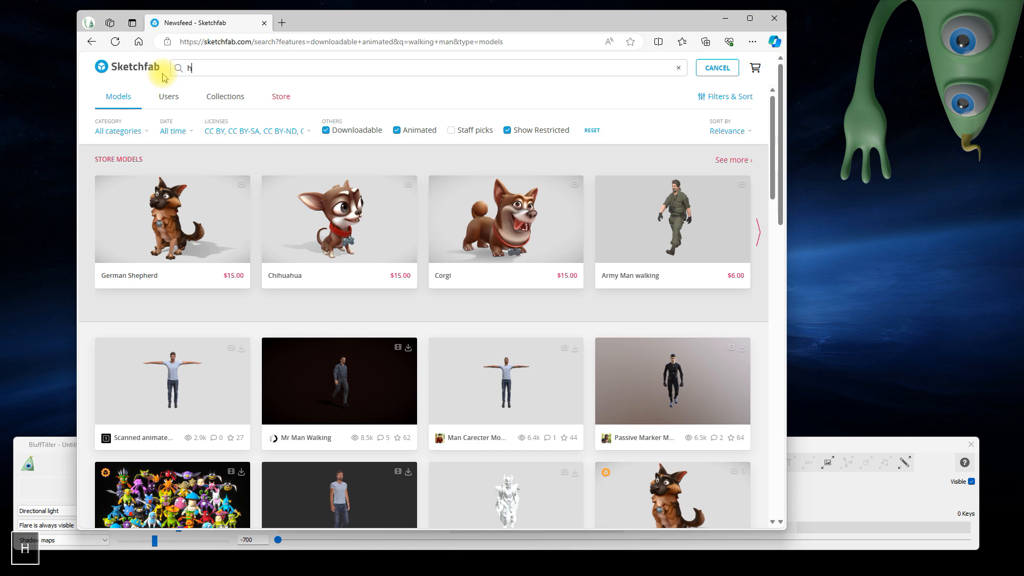
text(elmet)
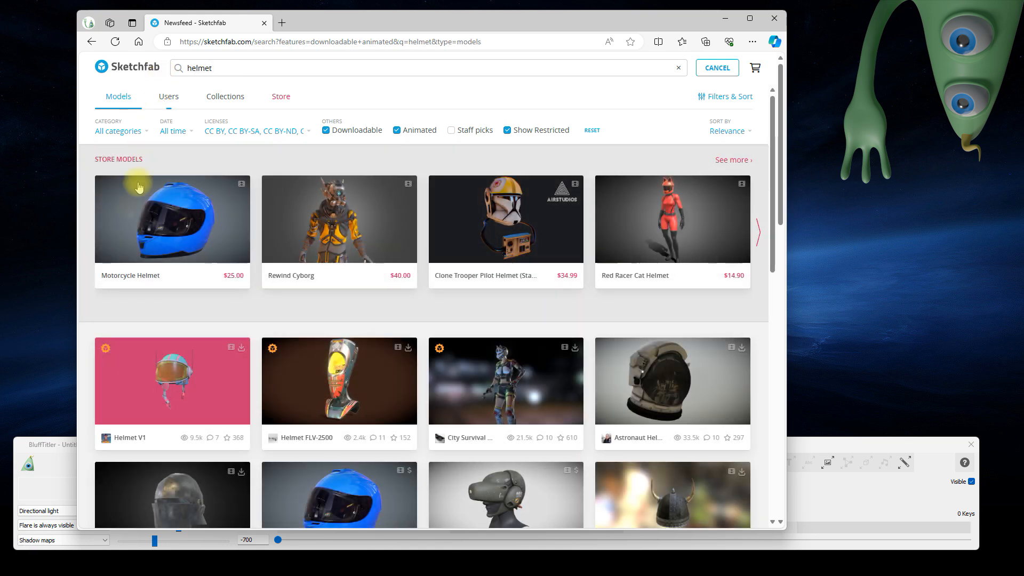
mouse_move(173, 374)
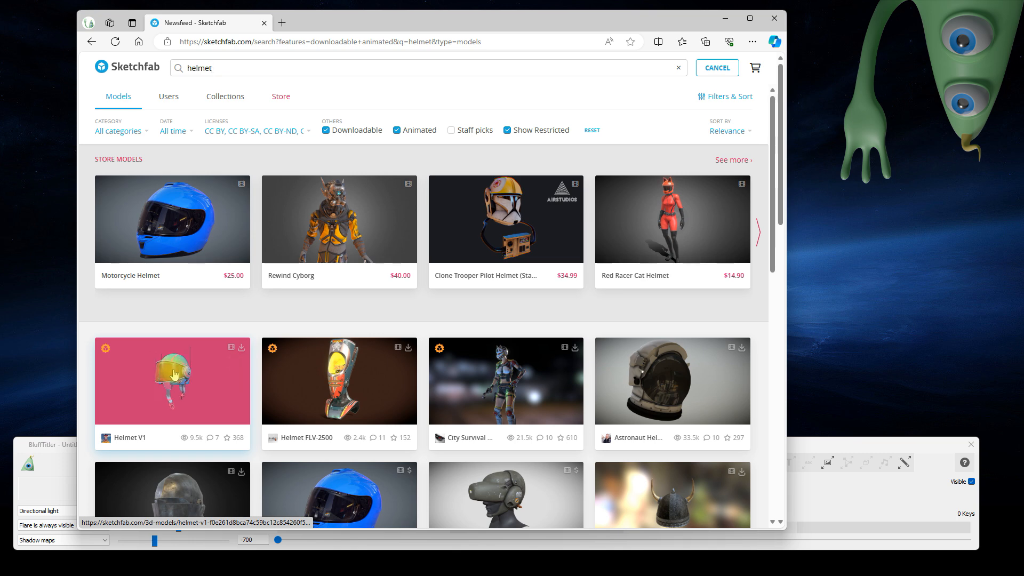
click(173, 380)
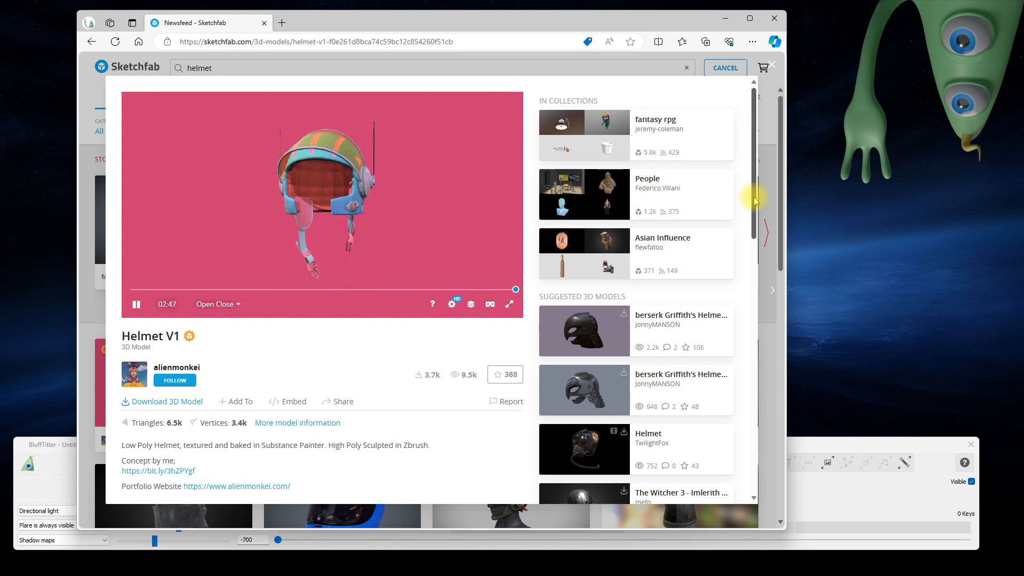
scroll(down, 3)
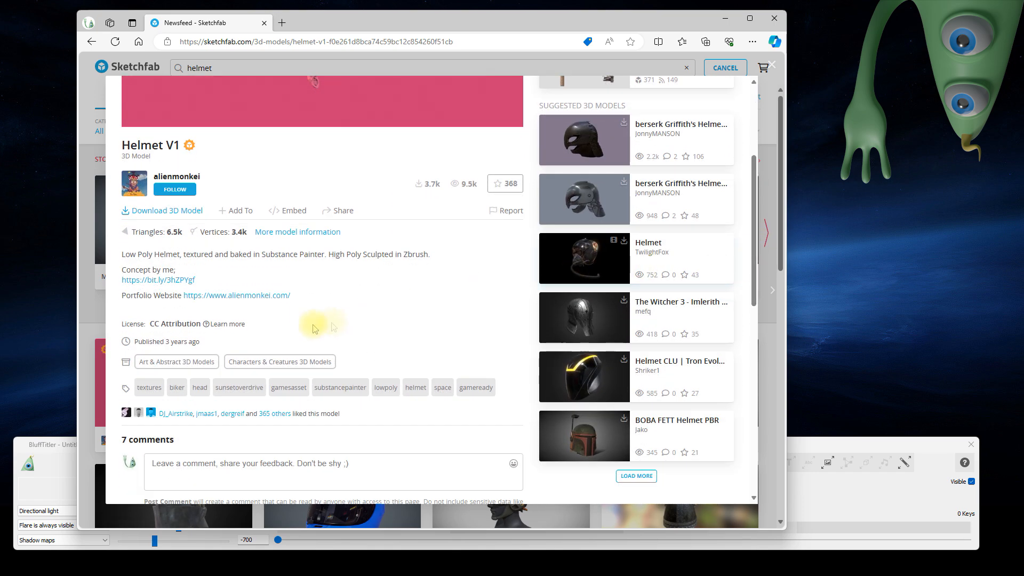
mouse_move(203, 323)
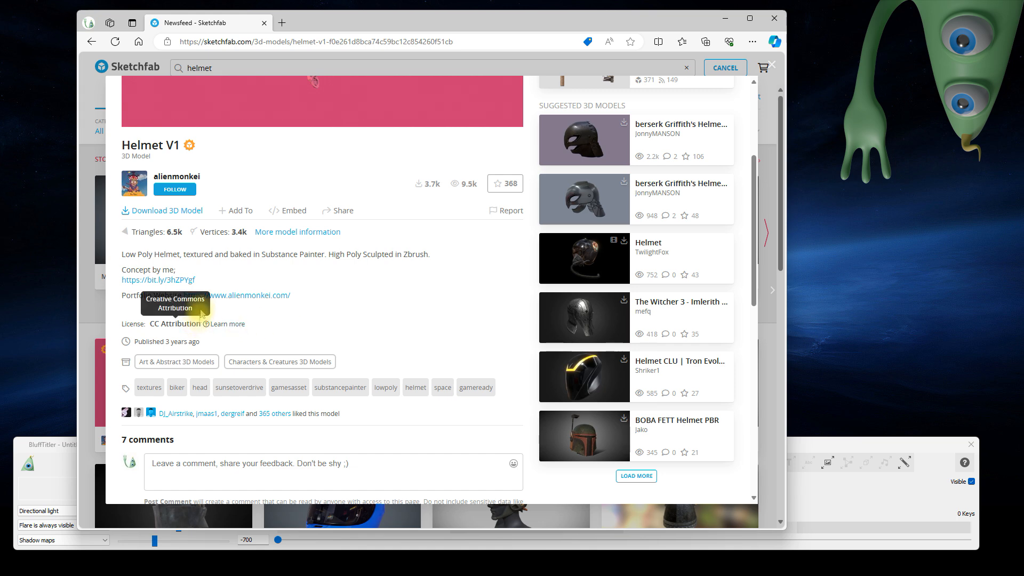
click(166, 210)
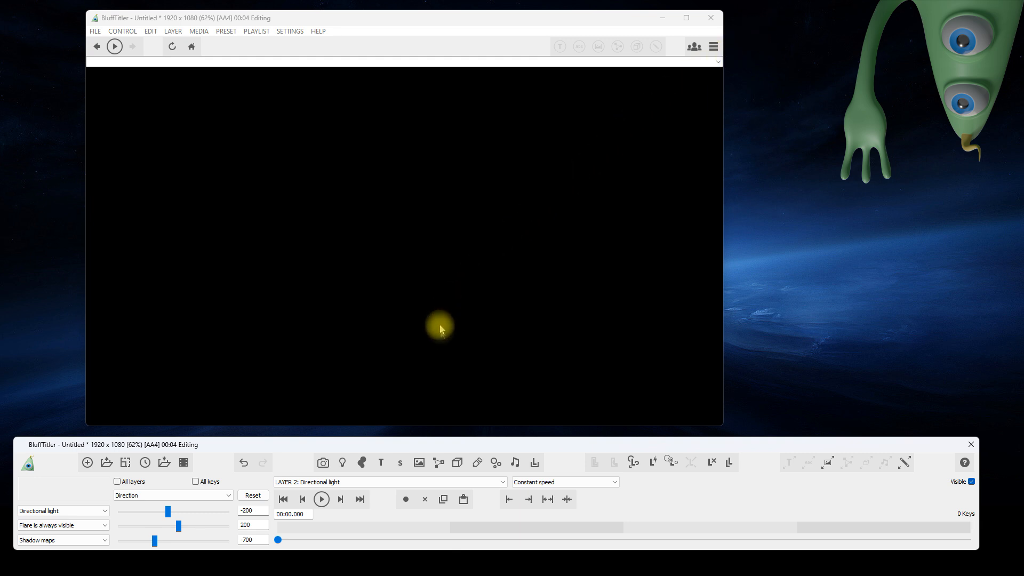
- Add a model layer loading the downloaded walking man GLB from the Download folder
click(458, 462)
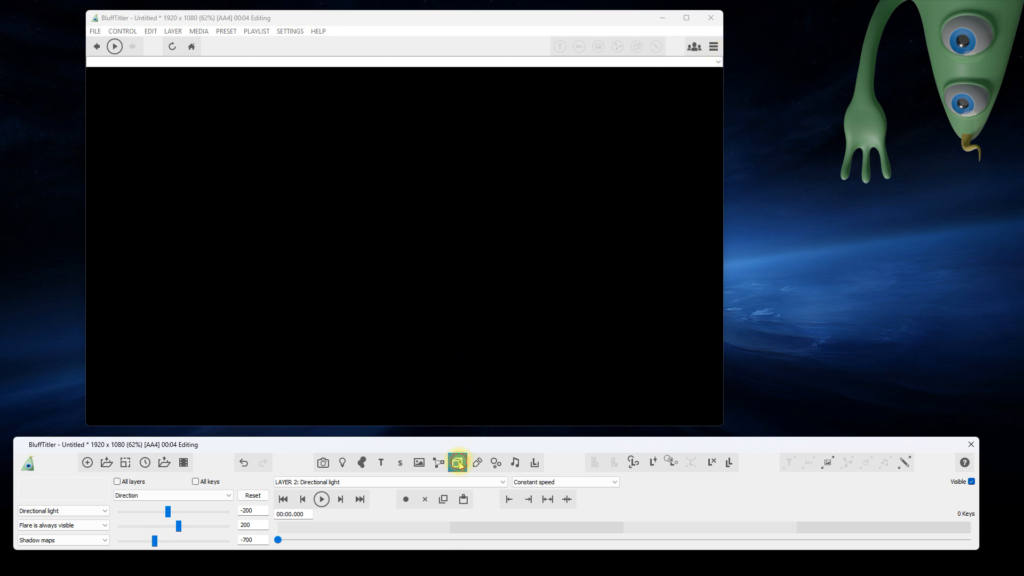
click(458, 462)
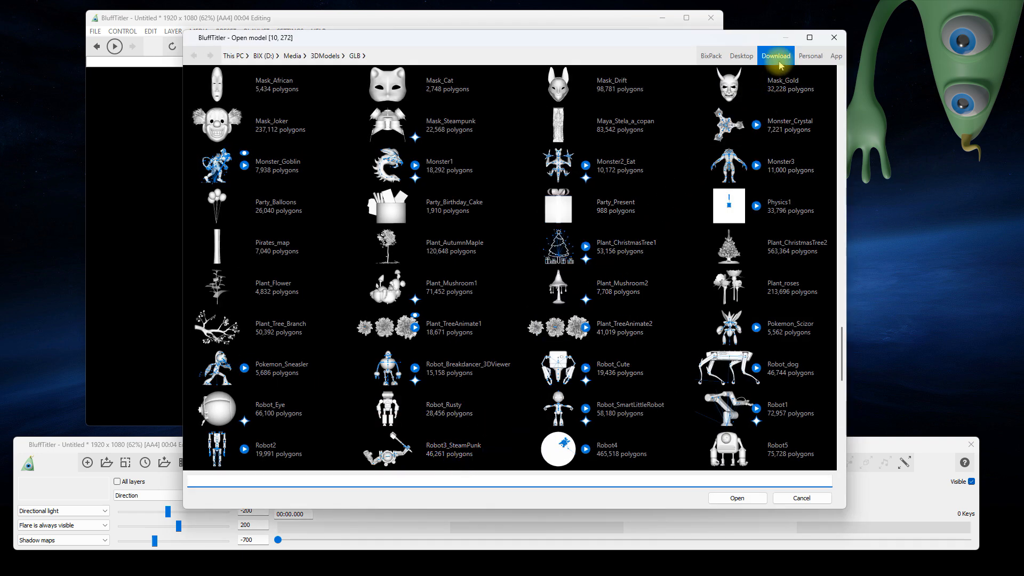
click(775, 55)
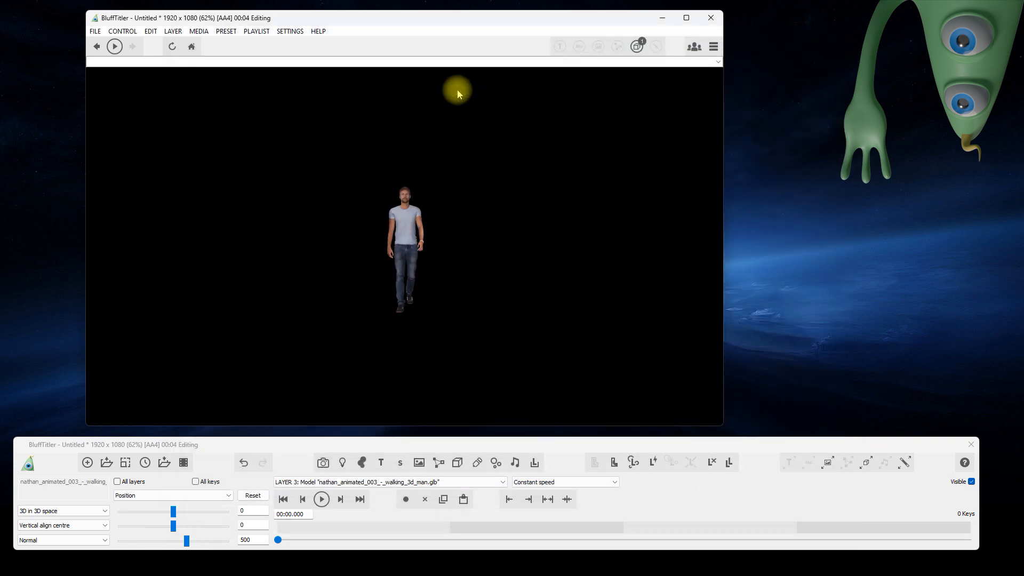
- Move the man right and closer to the camera, then rotate him to face sideways
drag(173, 511, 179, 514)
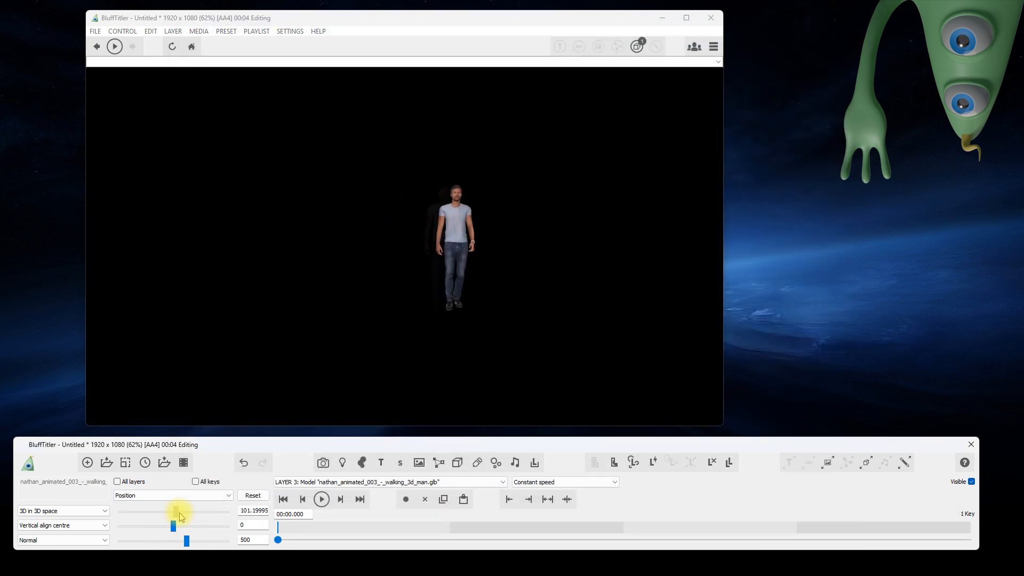
drag(174, 508, 174, 526)
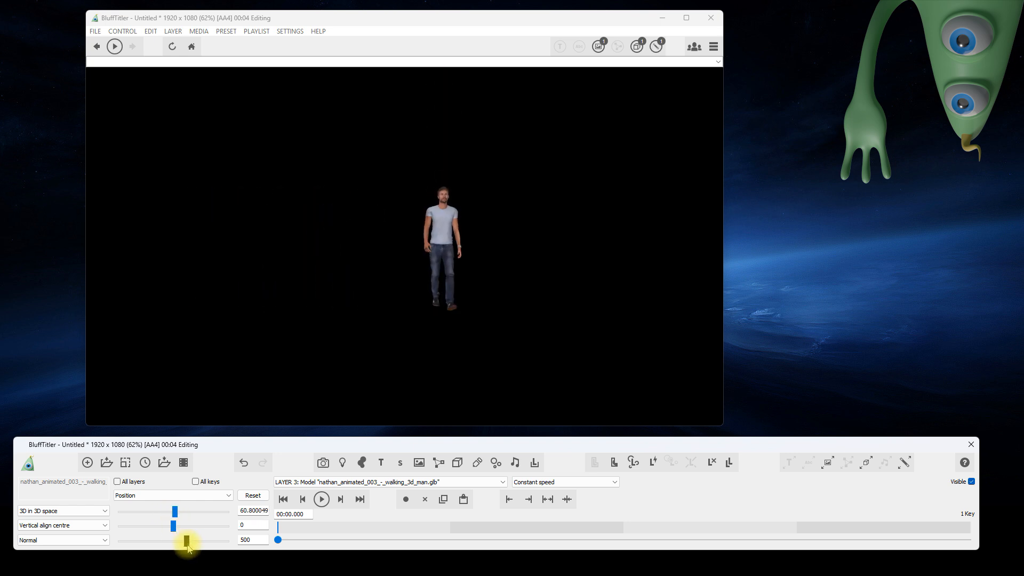
drag(188, 542, 181, 542)
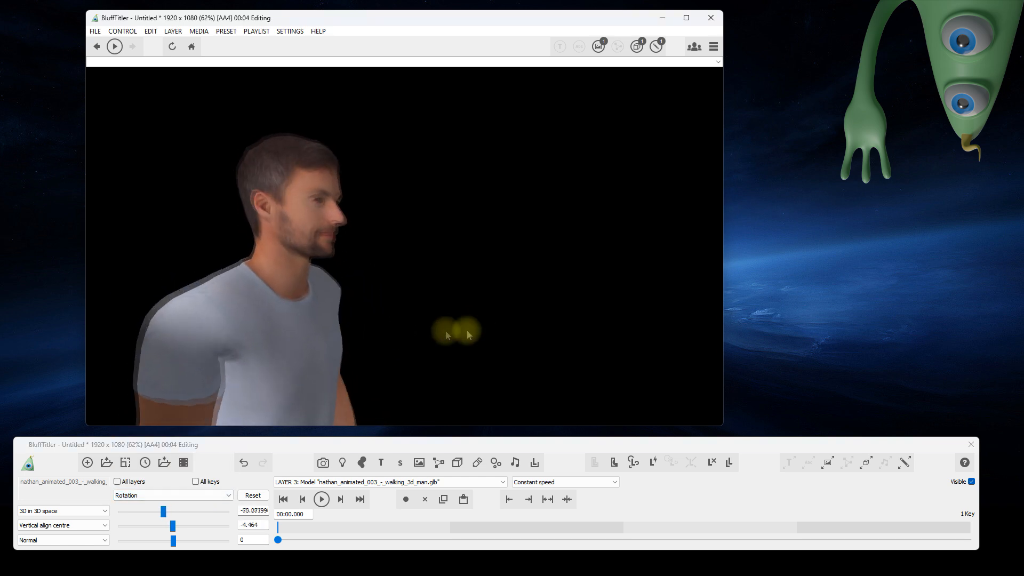
drag(163, 511, 199, 511)
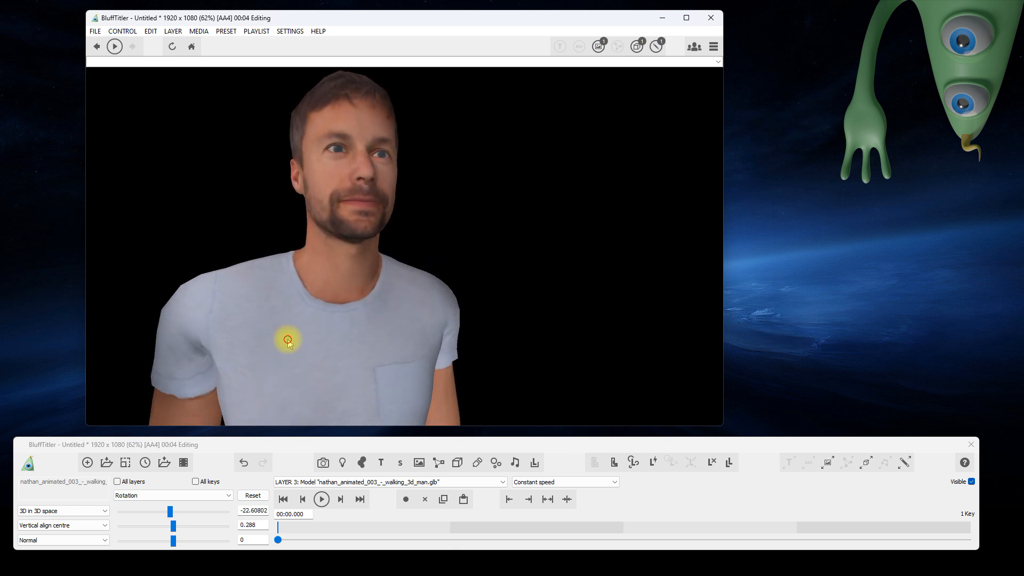
drag(287, 339, 346, 347)
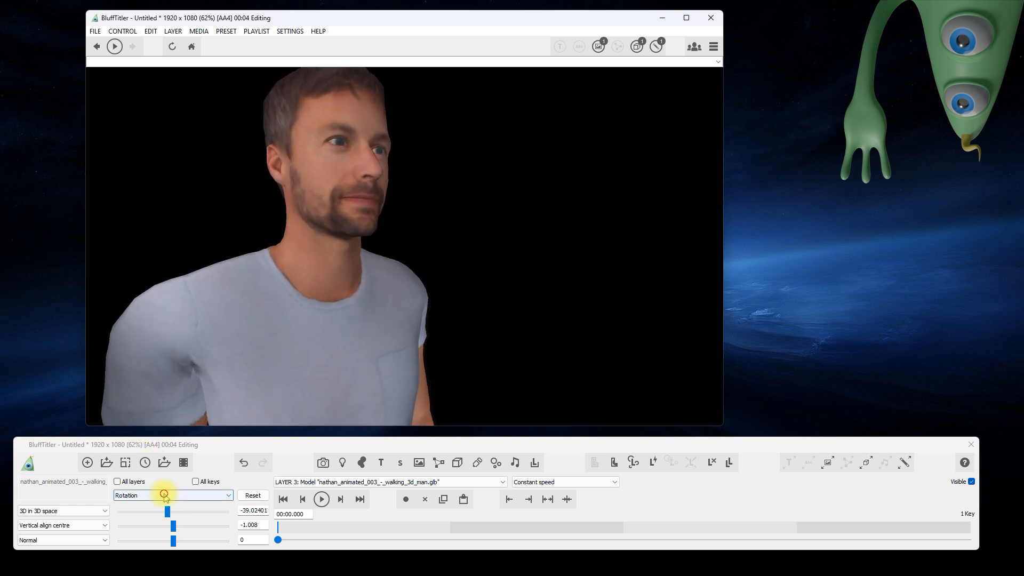
- Scrub the walk animation and vary its speed, bringing it back to about one
click(172, 495)
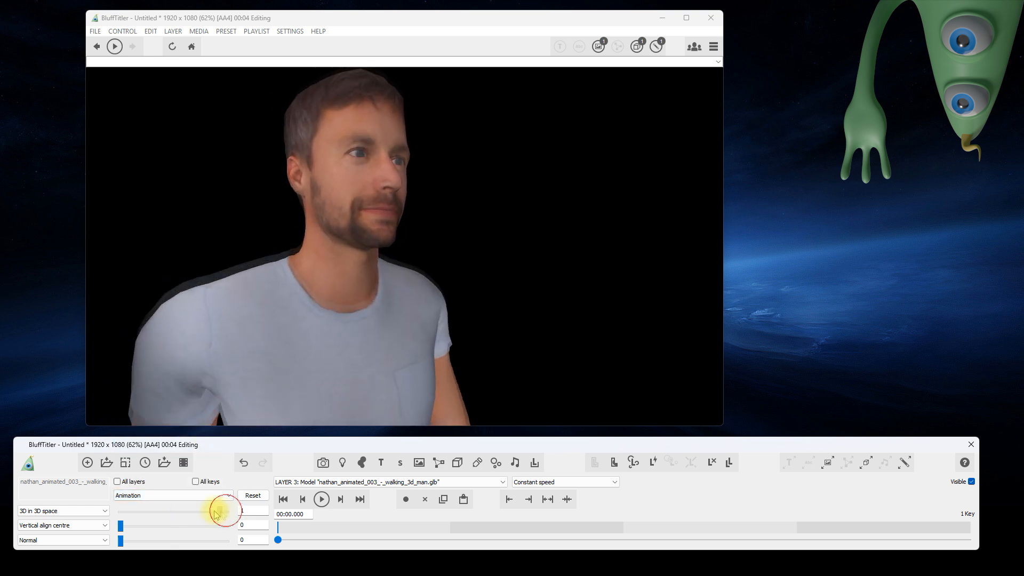
drag(225, 511, 142, 511)
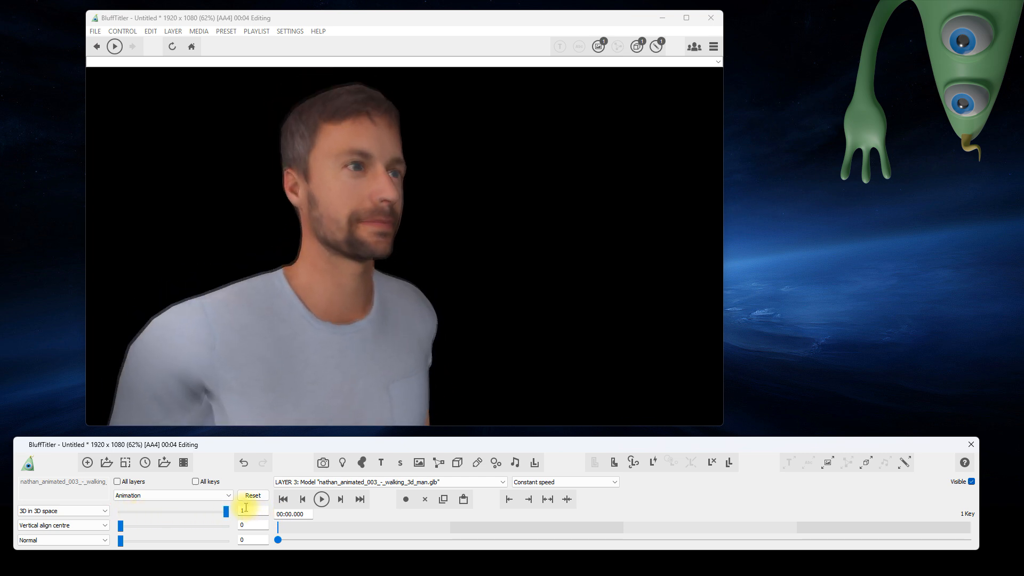
click(172, 495)
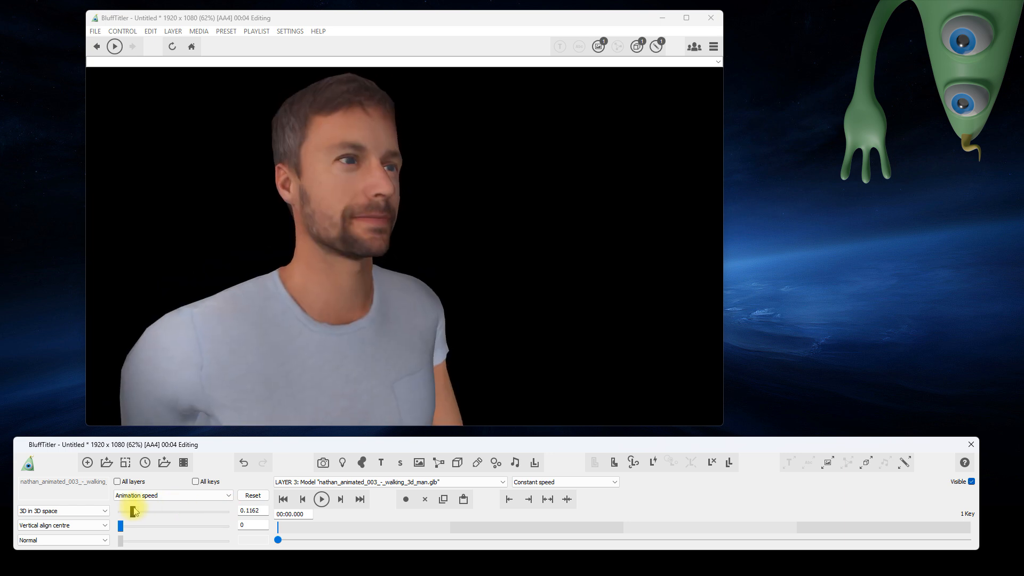
drag(121, 516, 133, 516)
text(3)
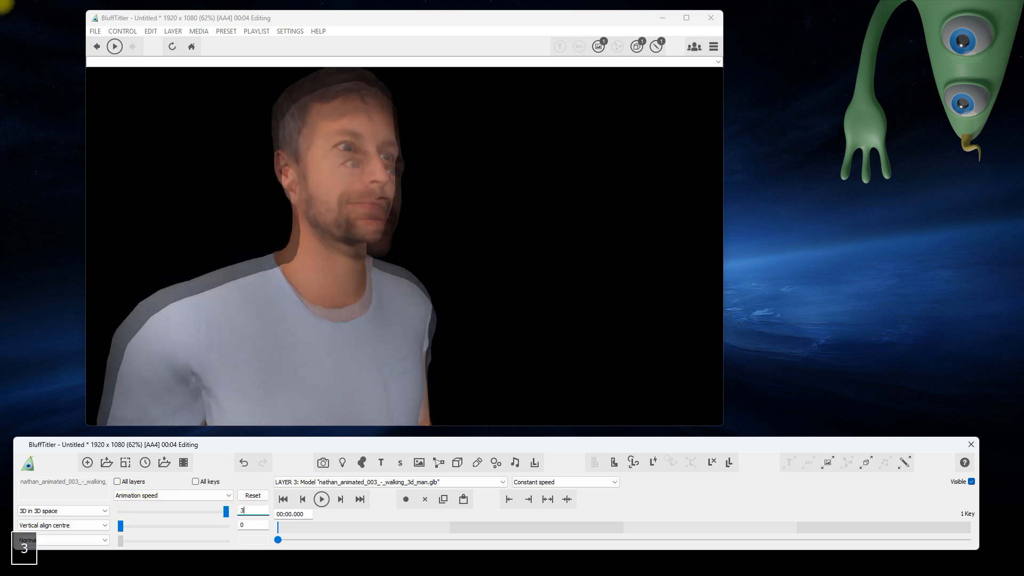
drag(226, 511, 224, 516)
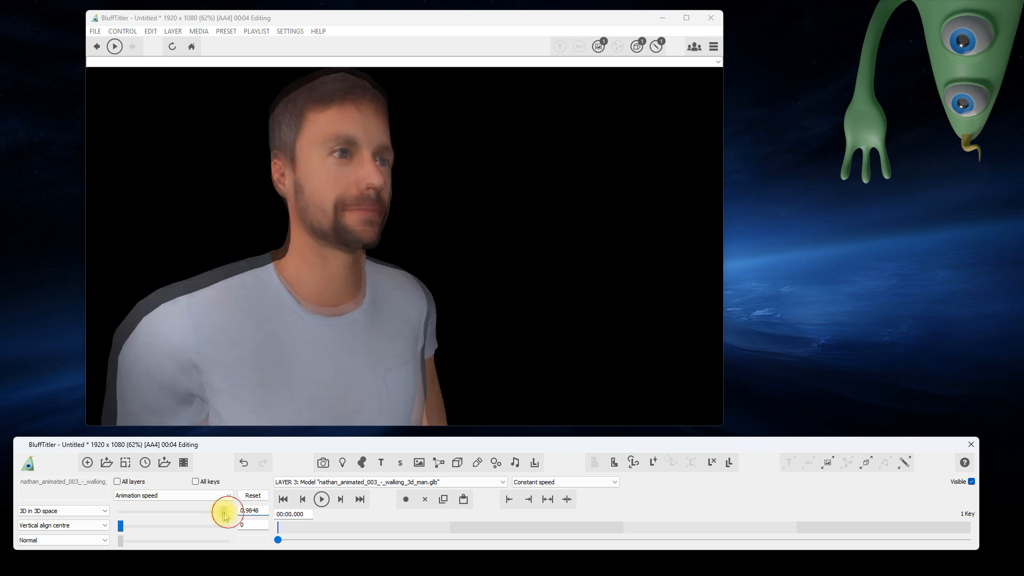
- Try speed values of zero and about half, then reset the animation speed to defaults
drag(225, 513, 121, 513)
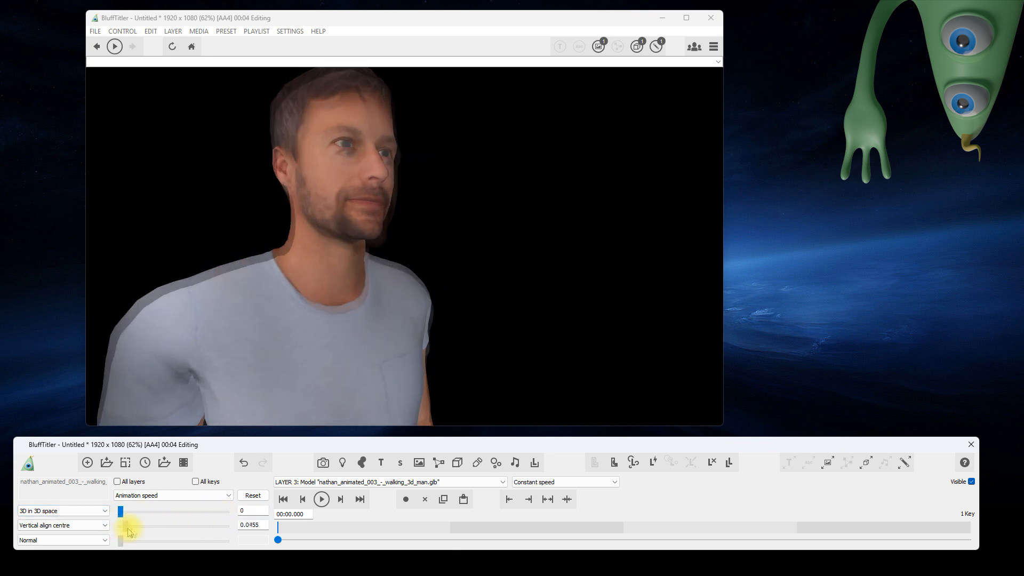
drag(127, 530, 173, 530)
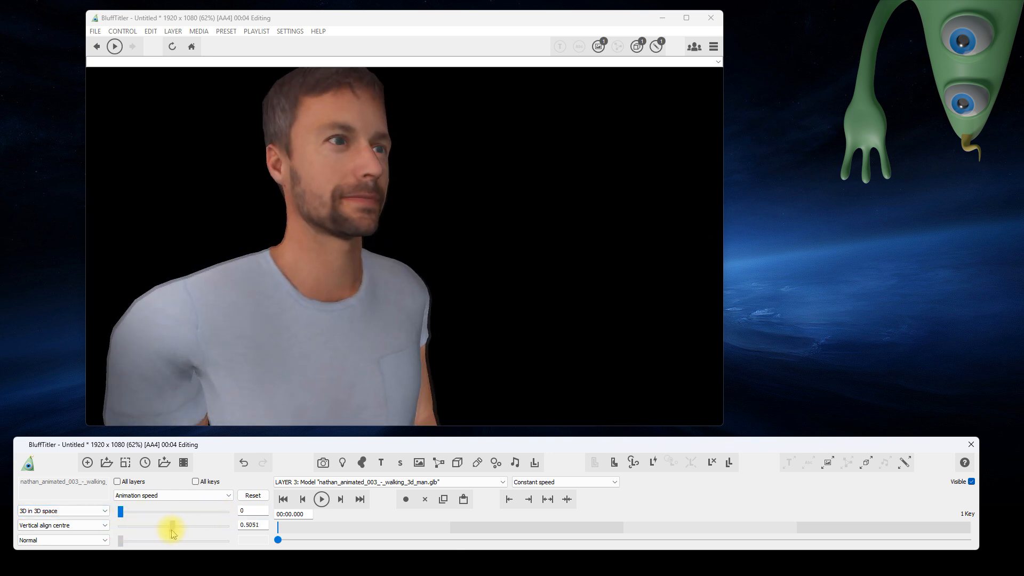
drag(173, 527, 220, 527)
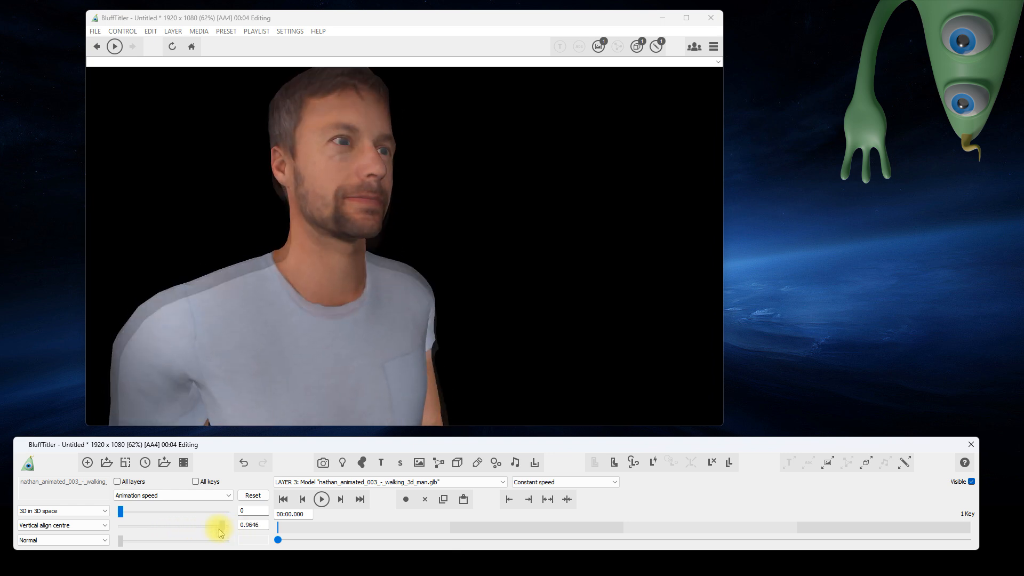
click(253, 495)
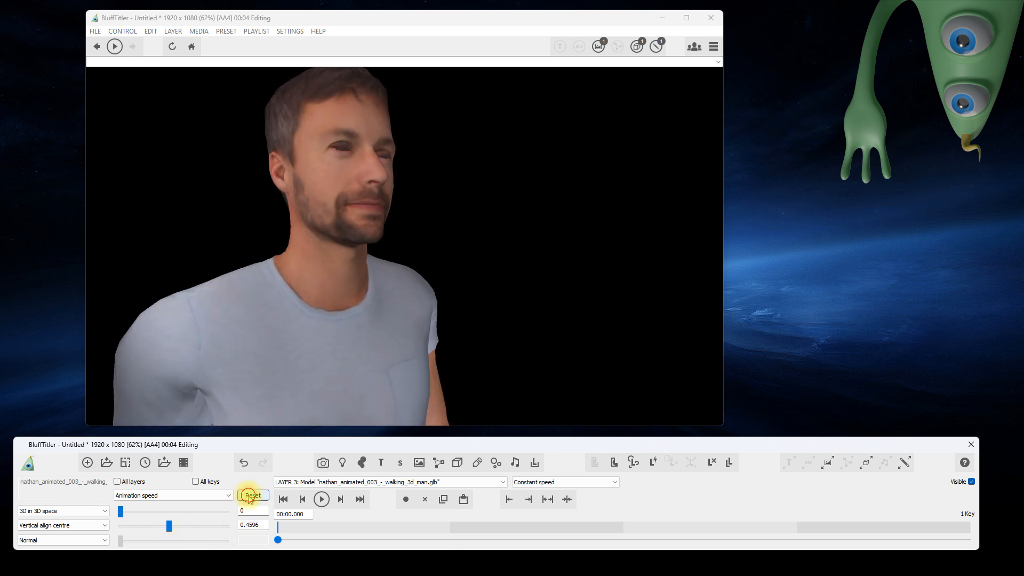
click(252, 495)
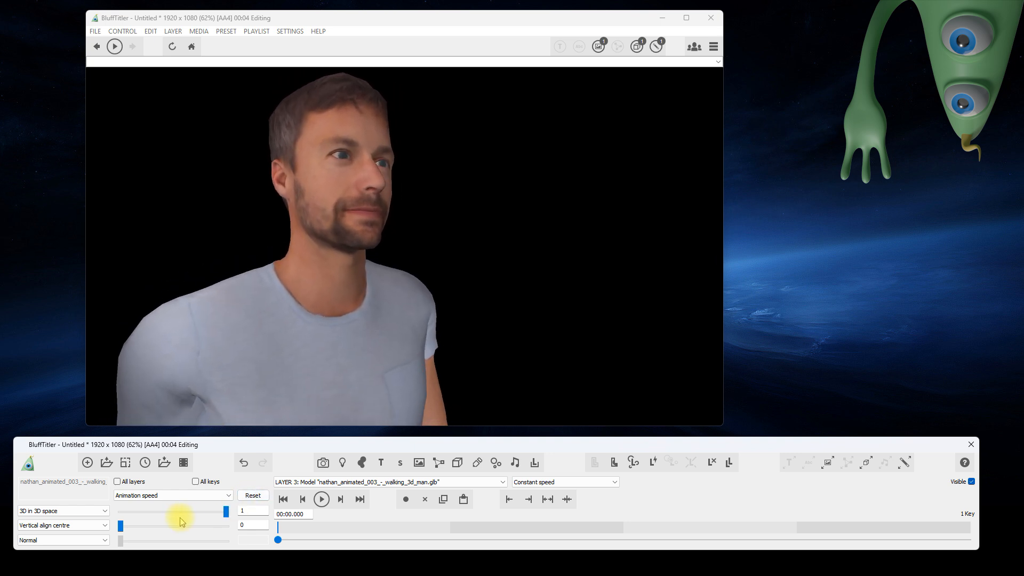
- Bend the man's spine bone far backwards and straighten him upright again
click(171, 495)
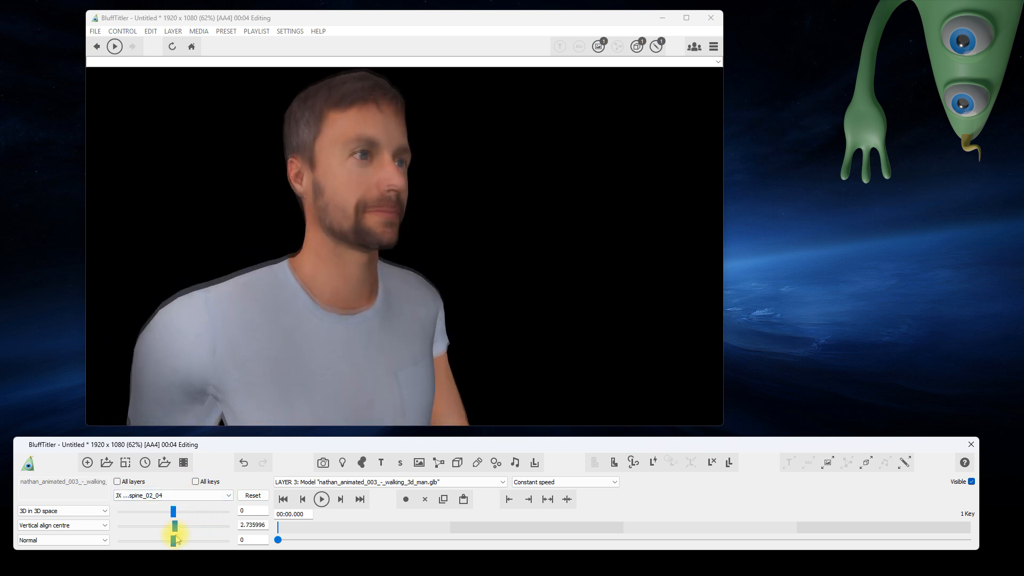
drag(176, 540, 223, 540)
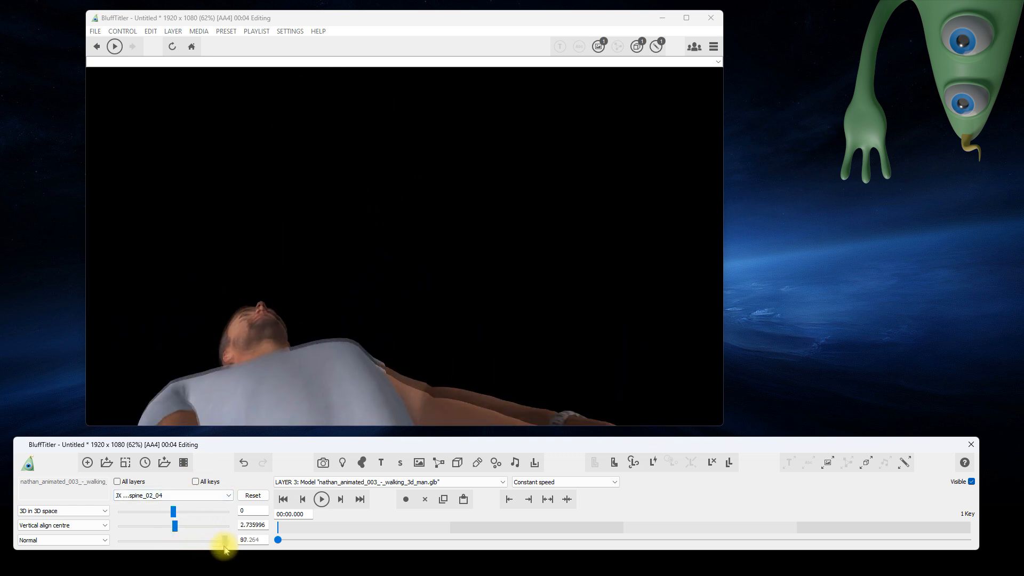
drag(225, 539, 152, 539)
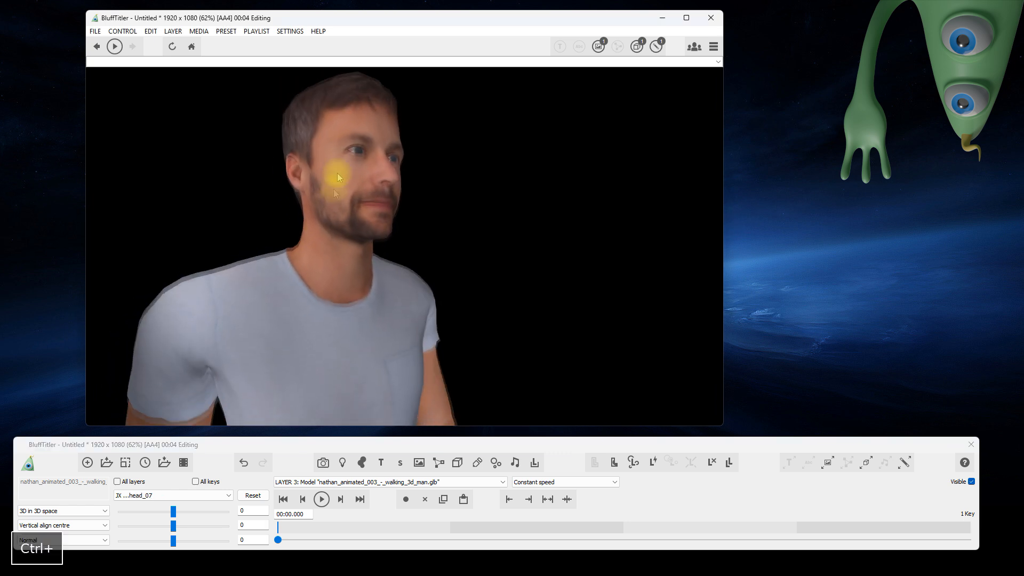
- Tilt the head_07 bone sharply sideways
drag(173, 510, 203, 514)
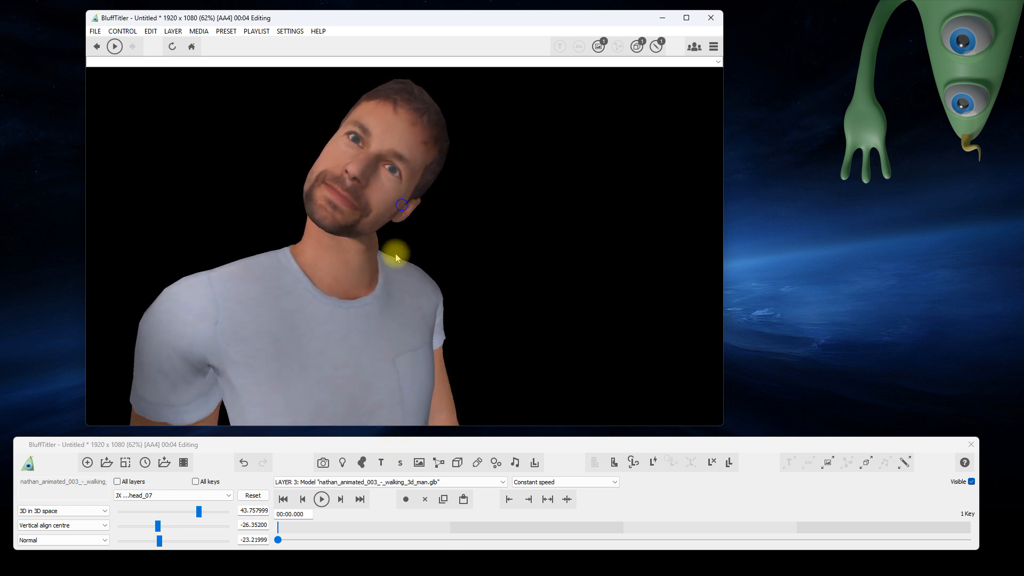
drag(402, 205, 517, 282)
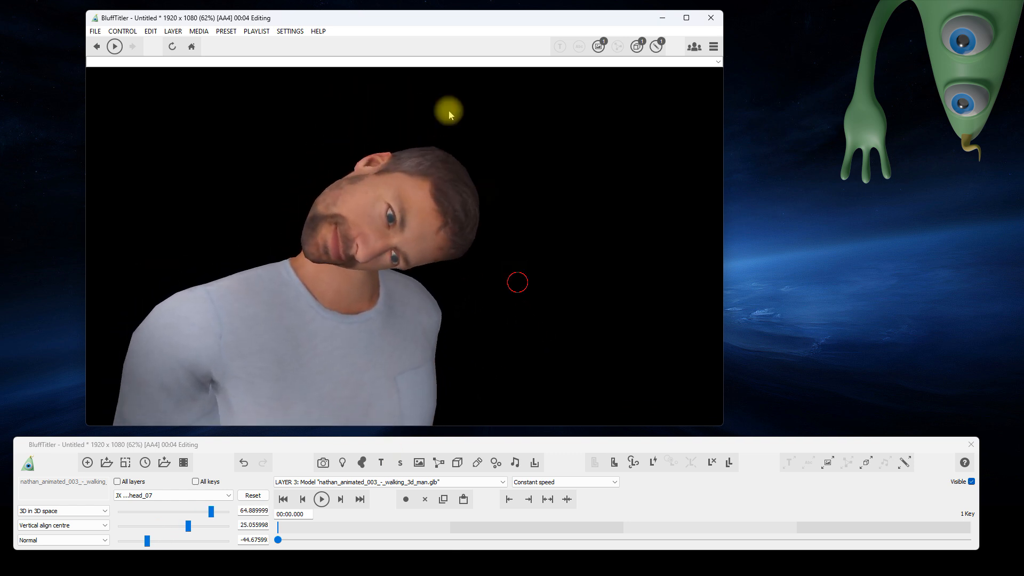
click(252, 495)
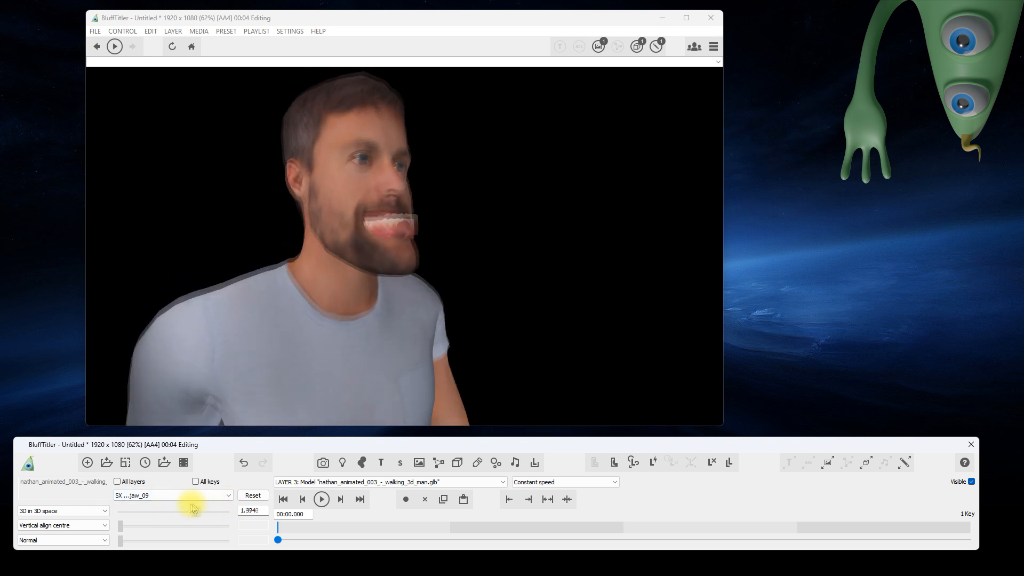
- Shrink the man's jaw bone and restore it to its original size
drag(193, 512, 136, 512)
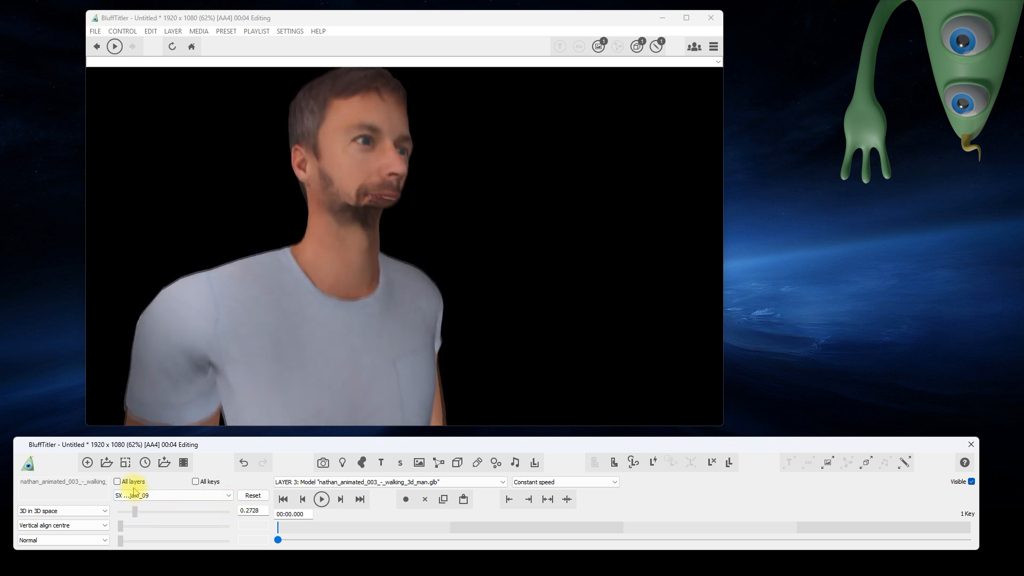
click(252, 495)
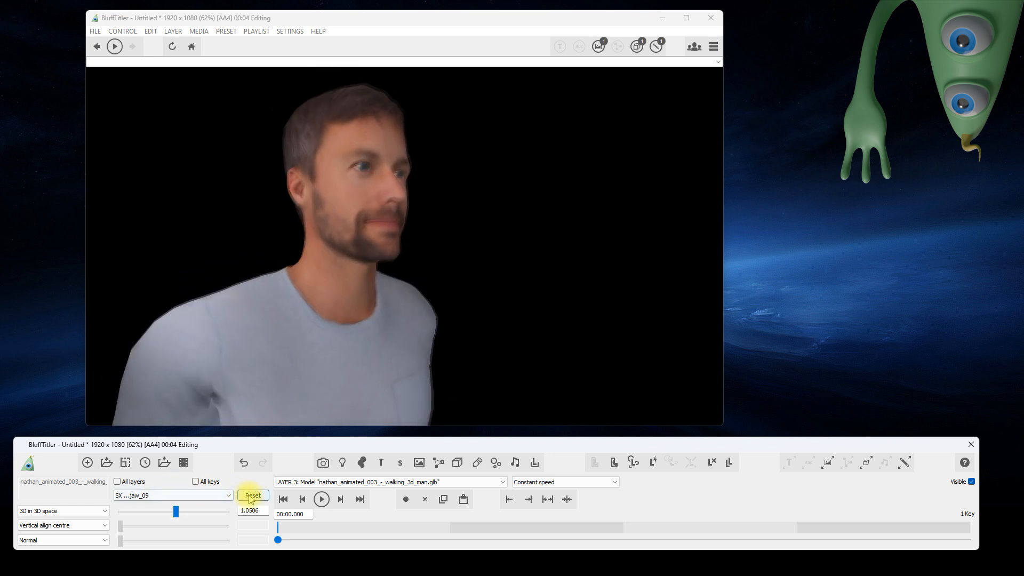
click(252, 495)
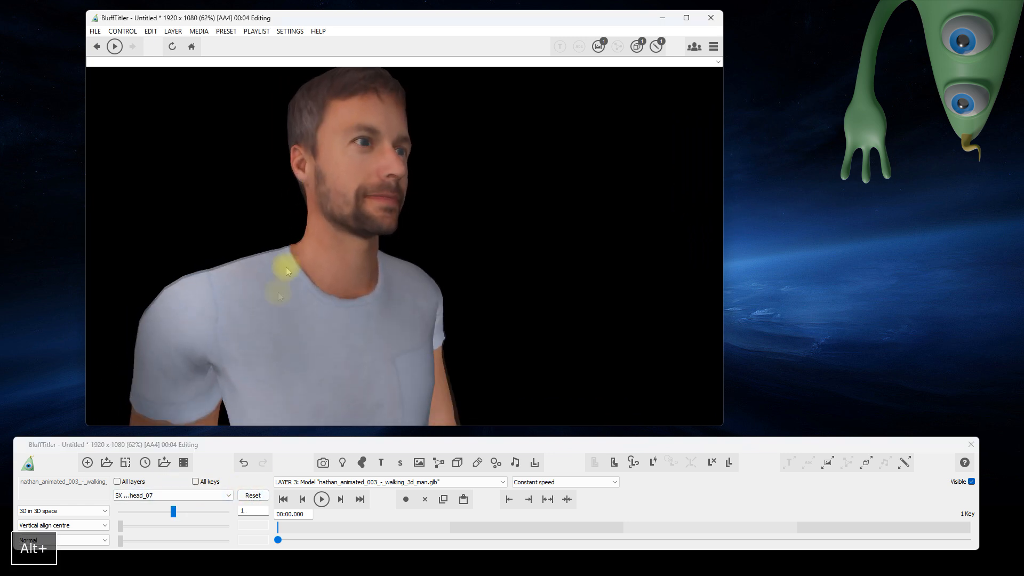
- Enlarge the man's head and right hand and reposition him toward the viewer
drag(173, 511, 237, 513)
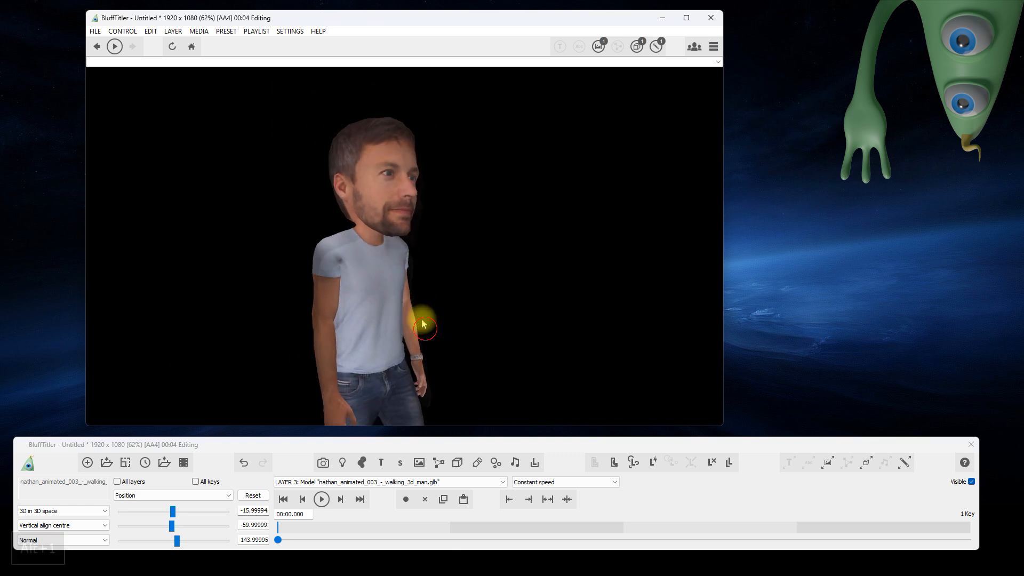
drag(423, 324, 307, 272)
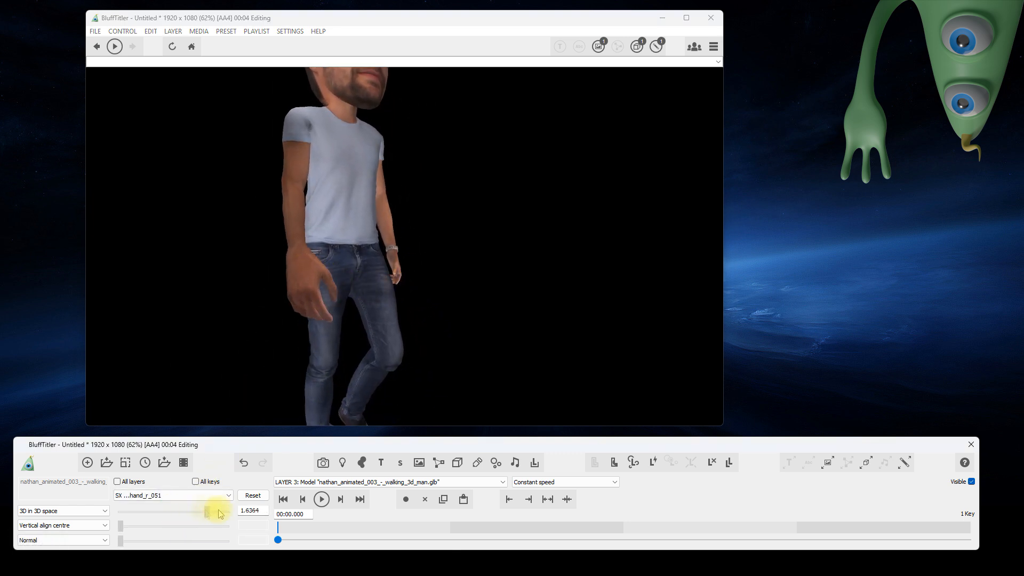
drag(207, 510, 226, 510)
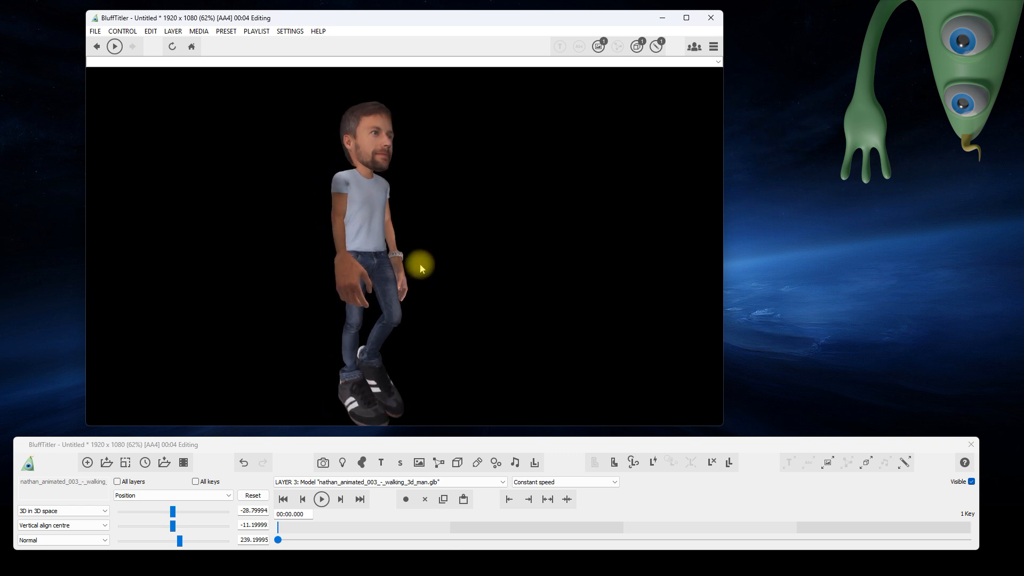
mouse_move(425, 268)
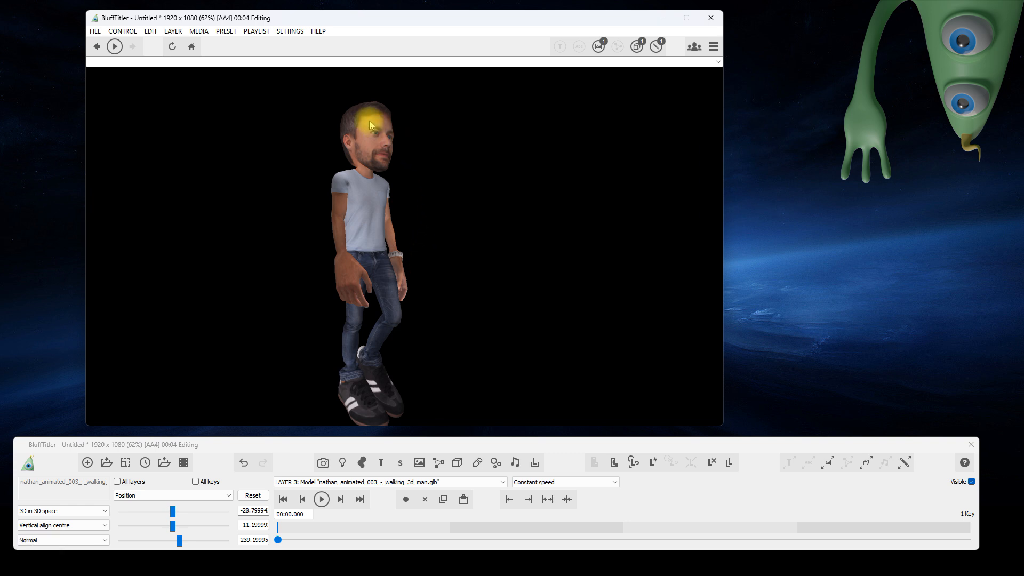
- Add a container layer attached to the man and import helmet_v1.glb into it
click(533, 462)
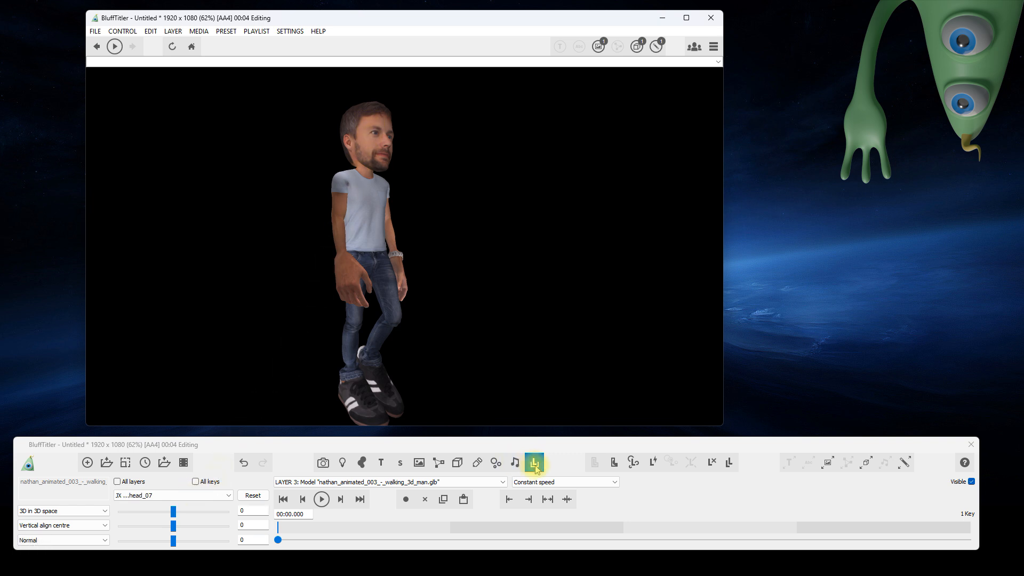
click(533, 462)
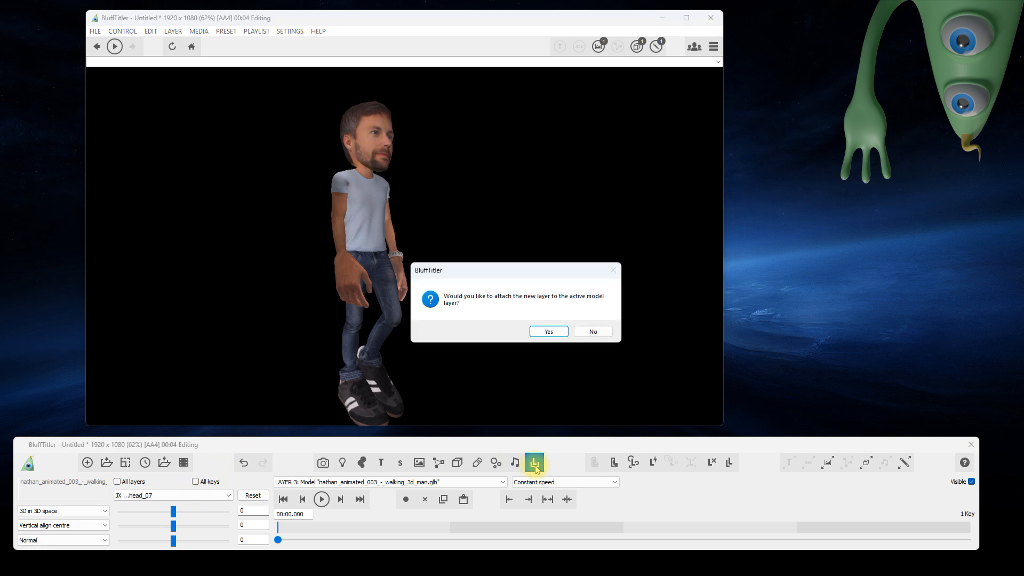
click(548, 330)
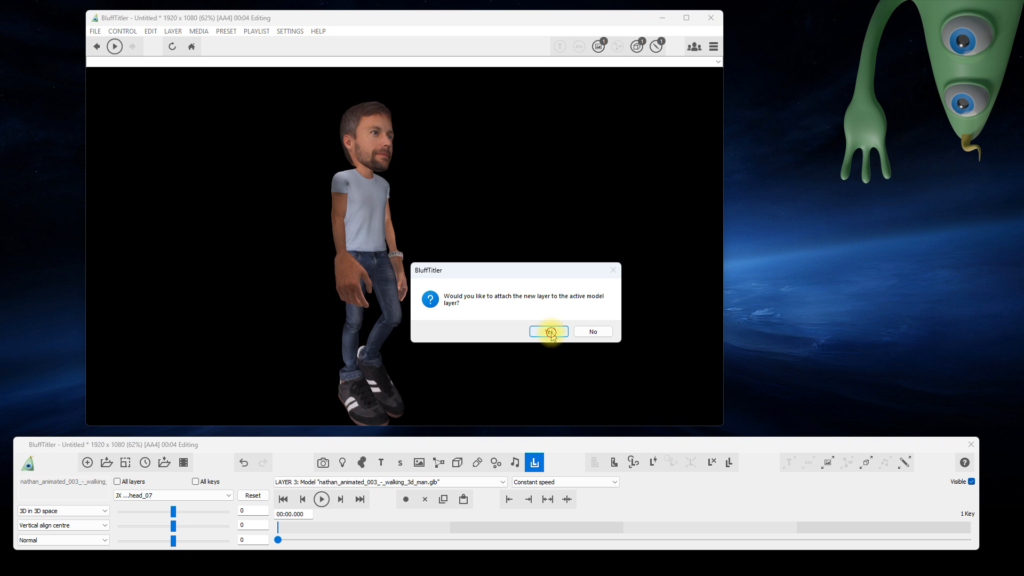
click(550, 330)
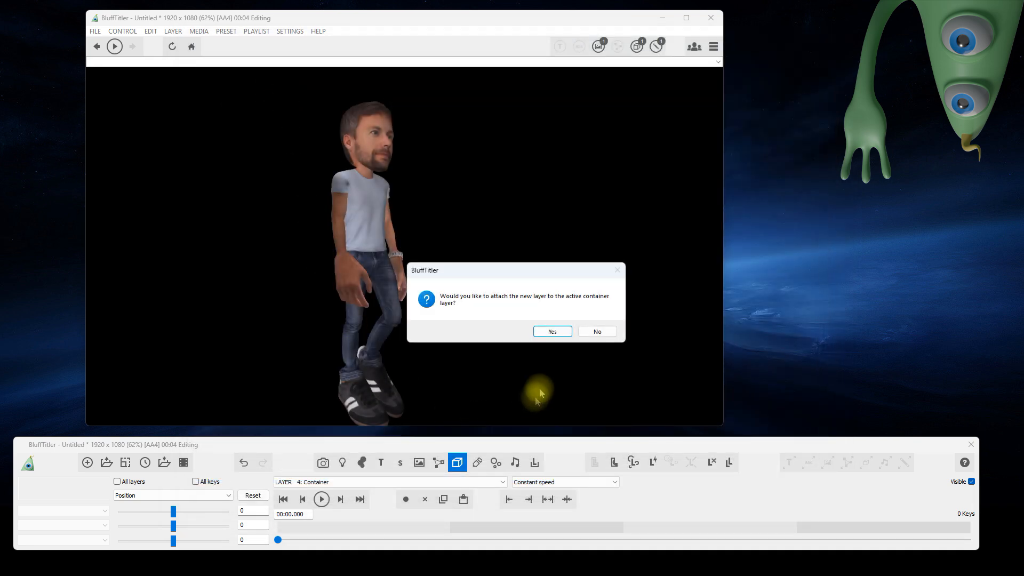
click(553, 331)
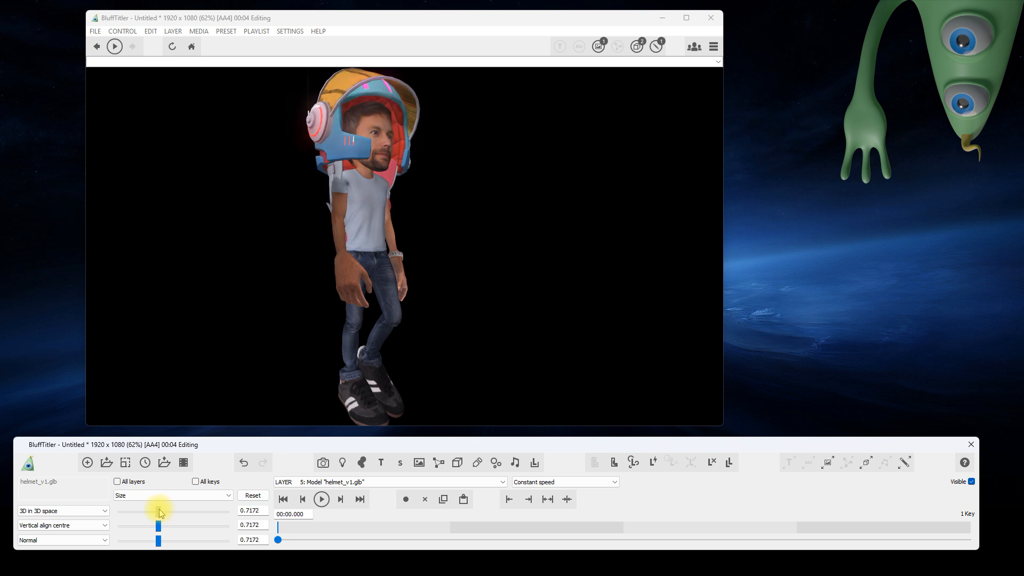
- Shrink the helmet to about 0.70 size so it fits his head
drag(158, 515, 156, 511)
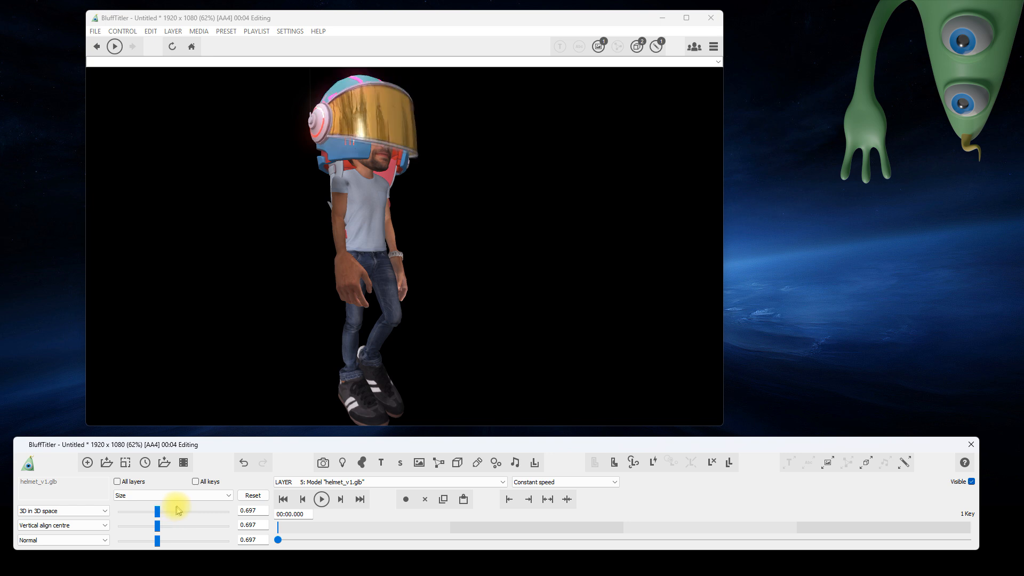
click(499, 481)
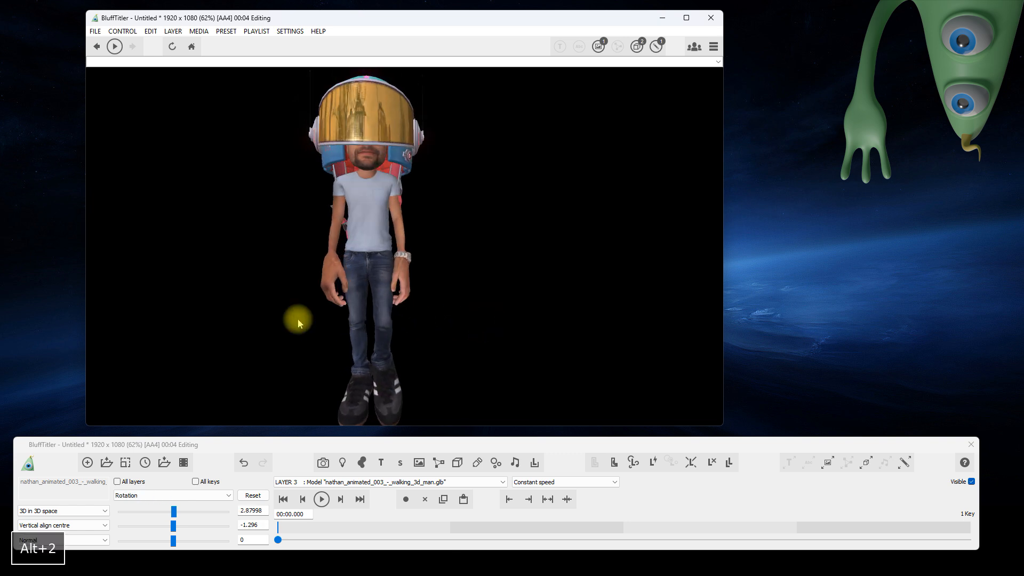
- Add a container on the hand_l bone and import the Bix.obj alien model into it
drag(173, 511, 202, 511)
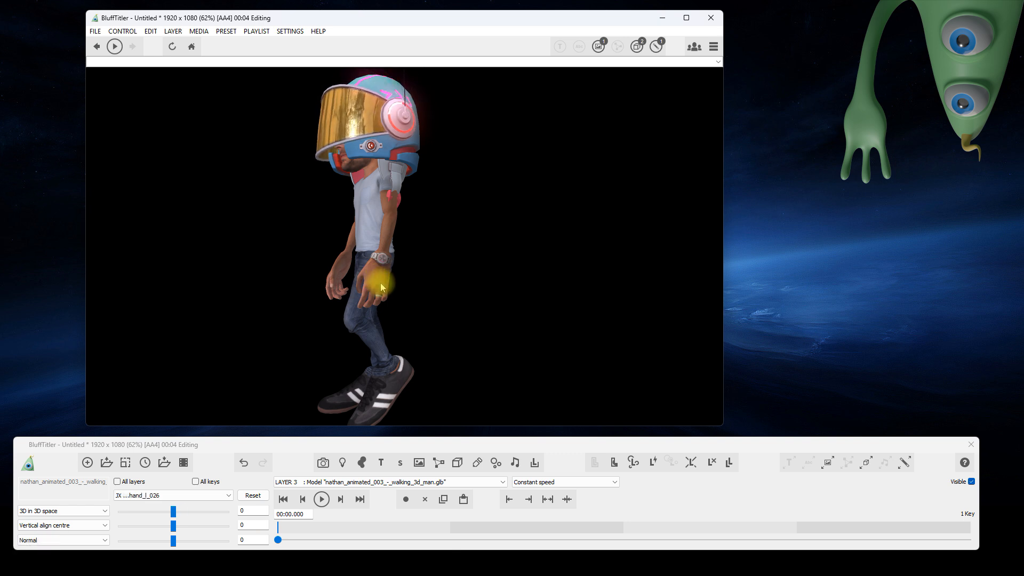
click(531, 462)
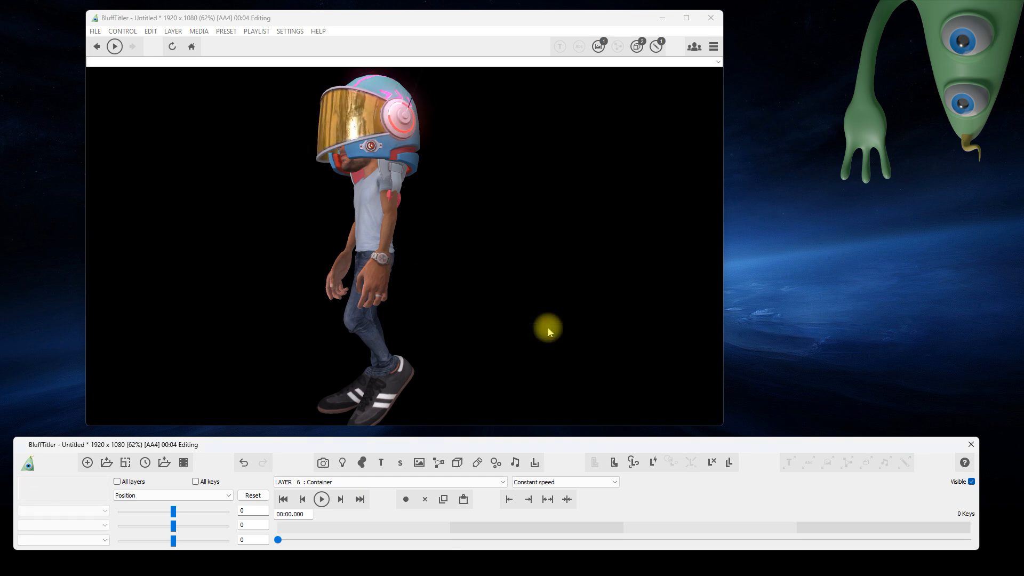
click(457, 462)
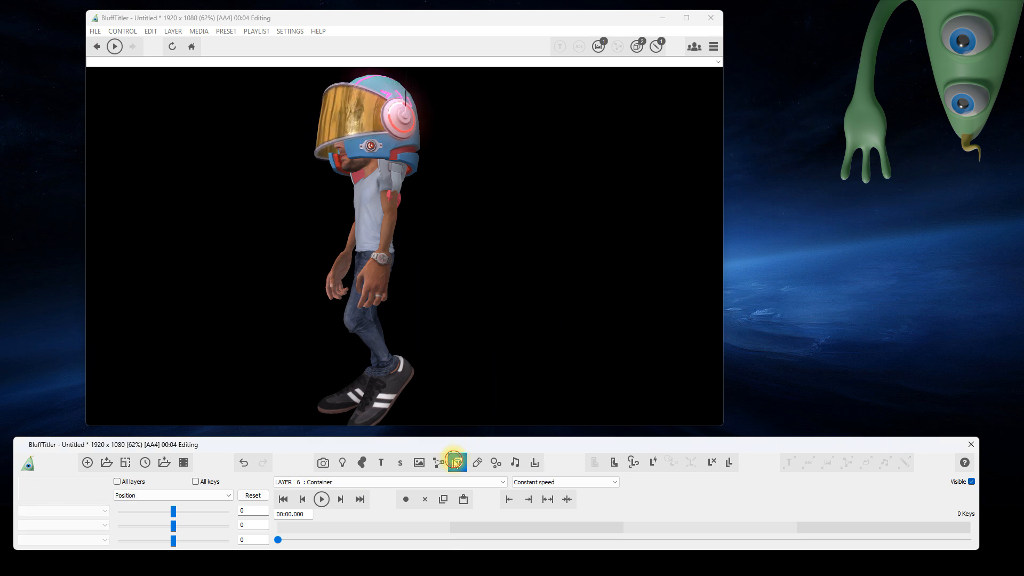
click(455, 462)
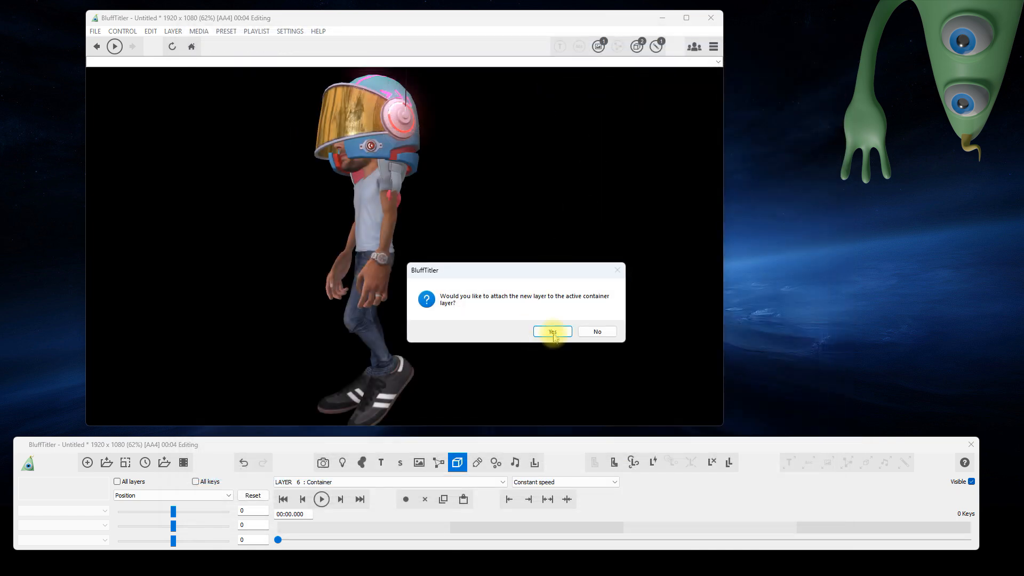
click(553, 330)
text(90)
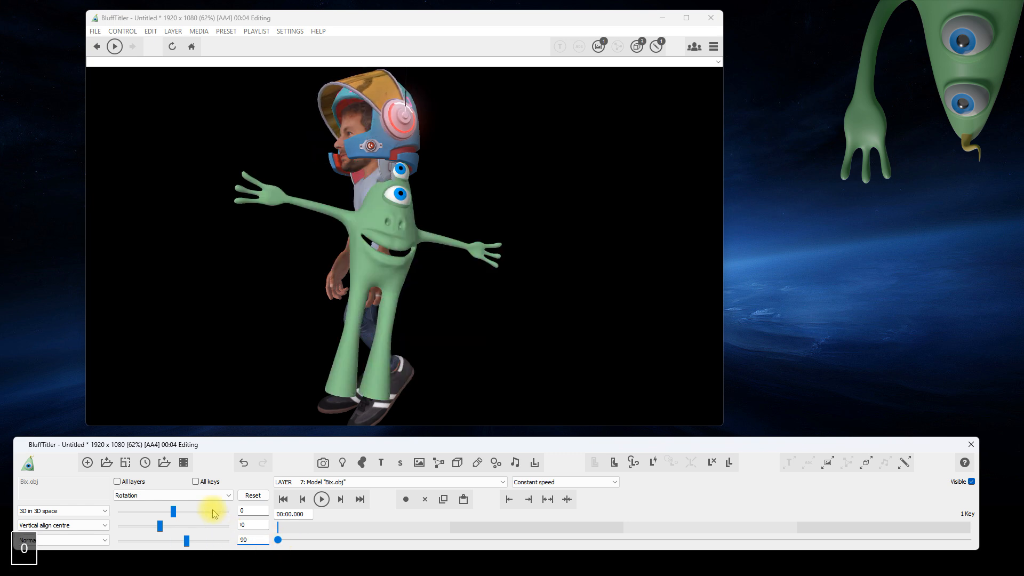
- Reduce the alien Bix to about 0.57 size beside the man's hand
click(173, 495)
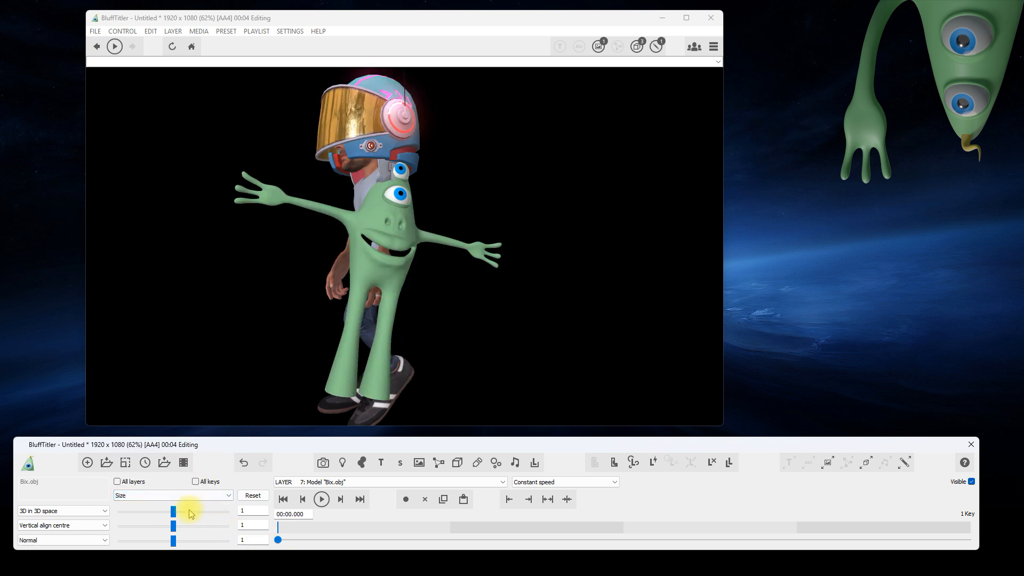
drag(173, 511, 150, 511)
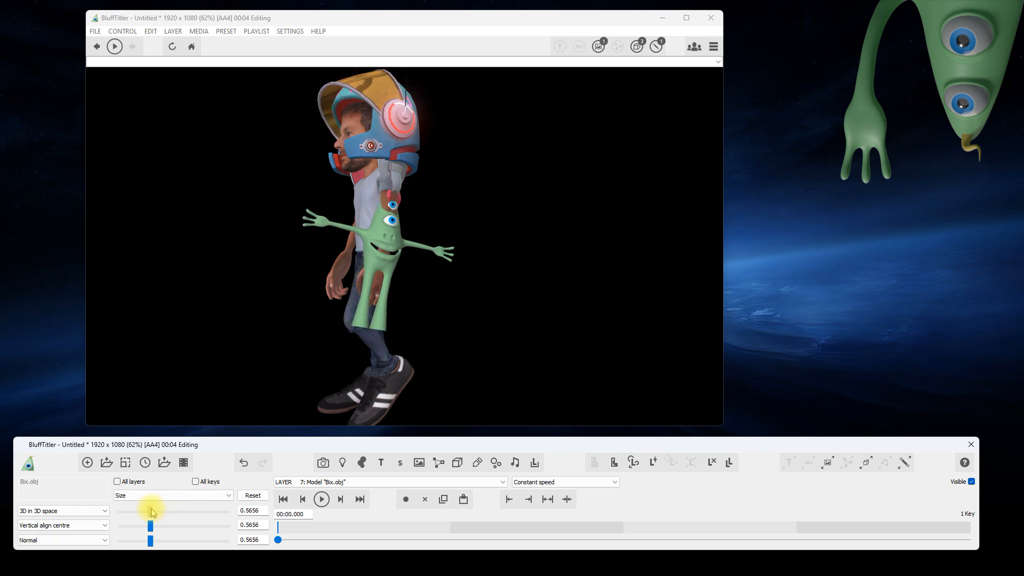
click(172, 495)
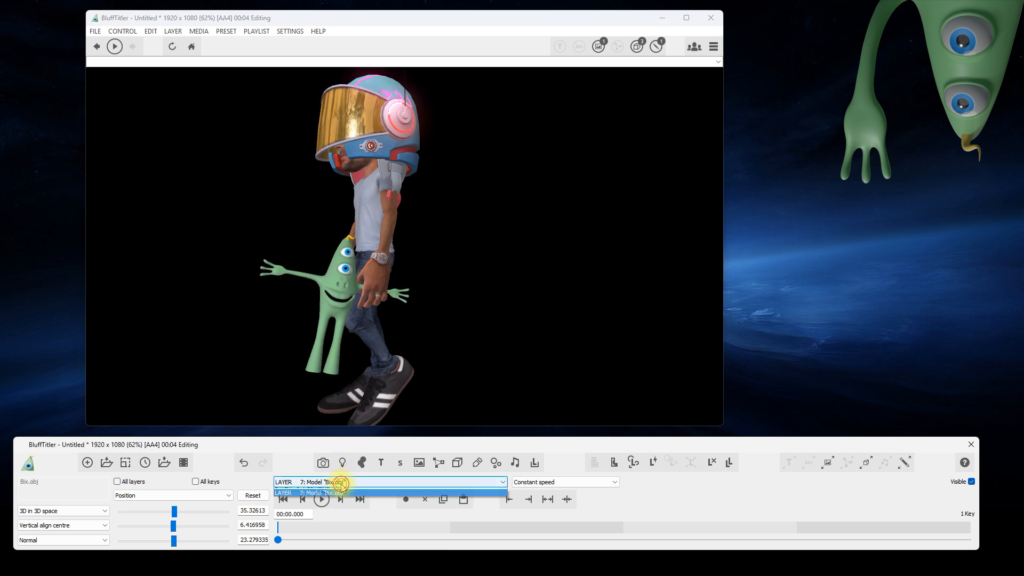
- Switch back to the walking man's layer and orbit to check the alien hanging by his hand
click(220, 495)
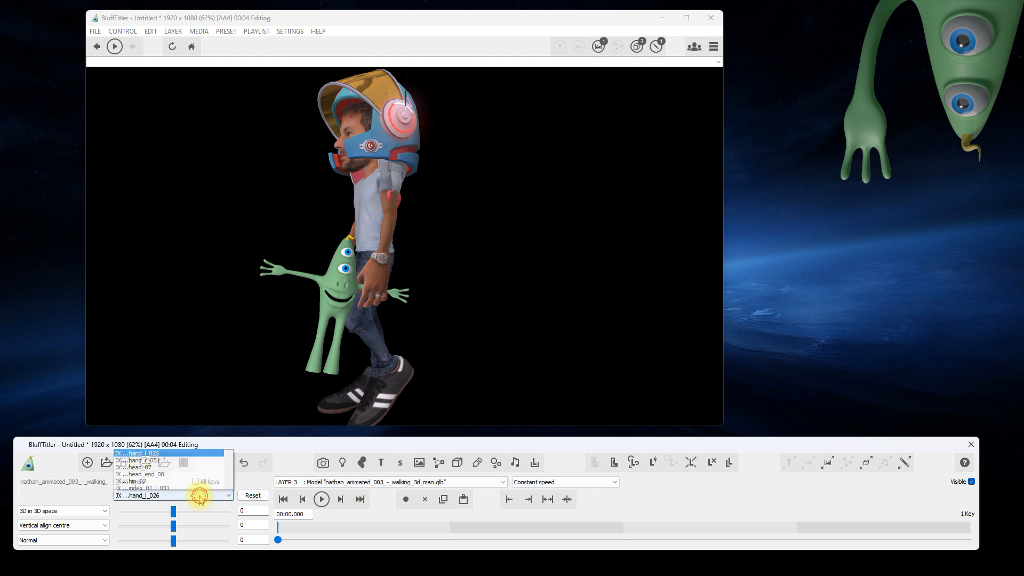
click(222, 495)
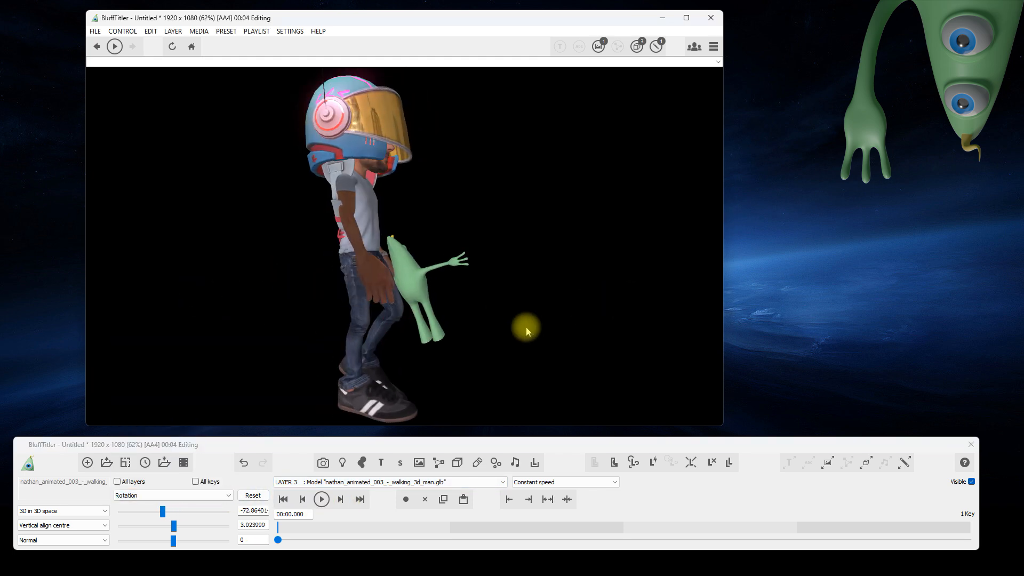
drag(163, 511, 203, 511)
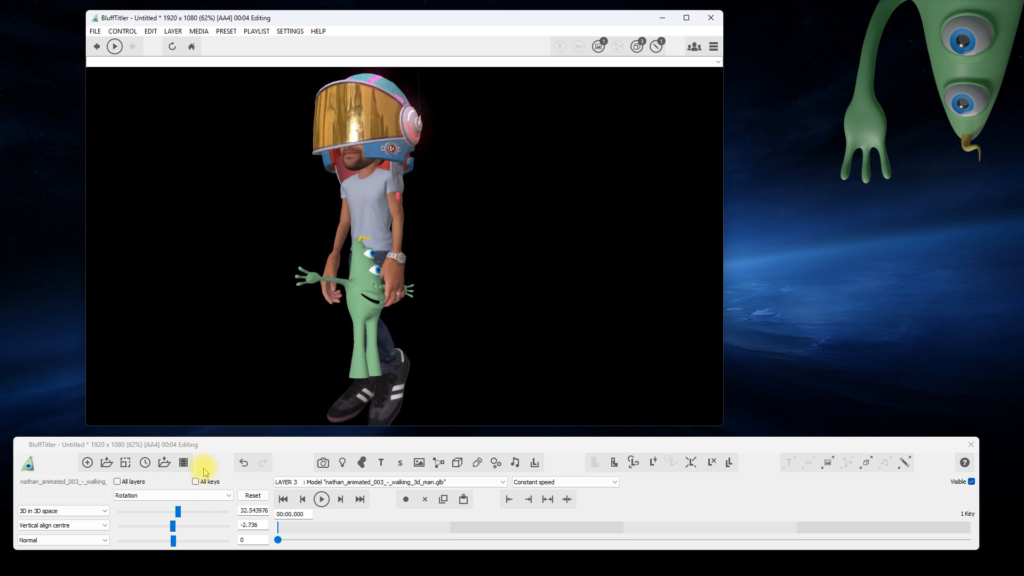
click(173, 495)
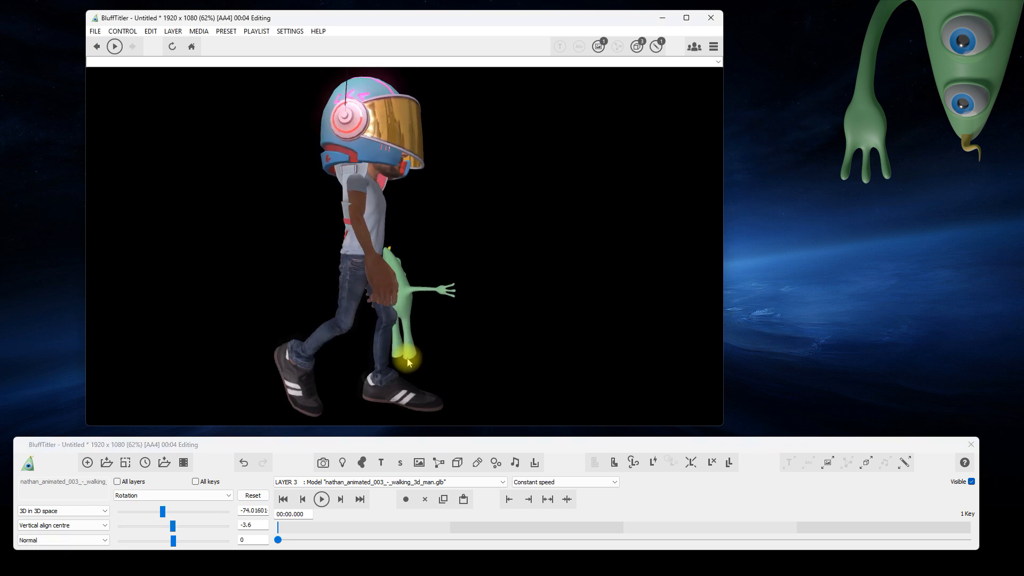
drag(162, 510, 176, 510)
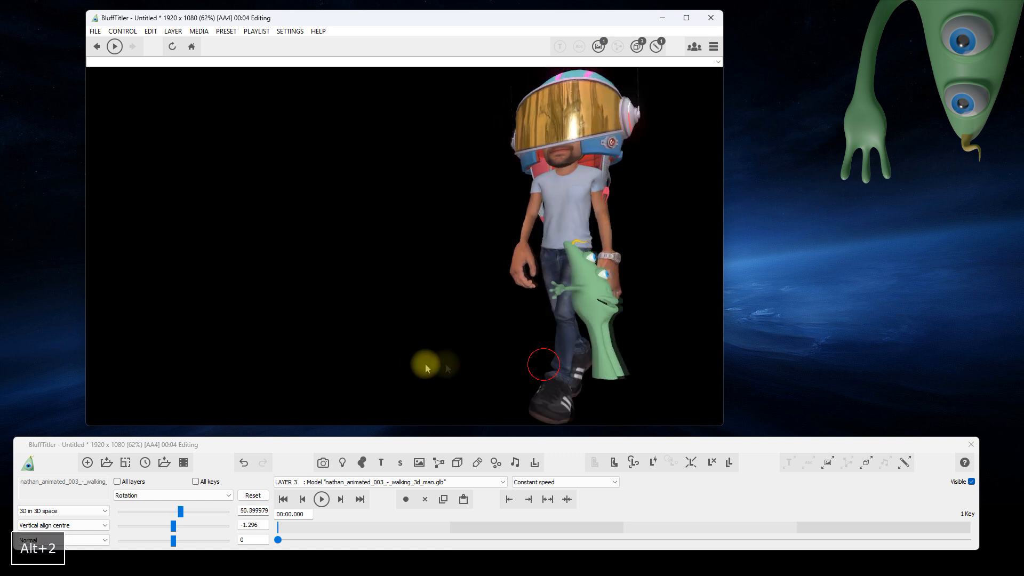
drag(181, 511, 202, 511)
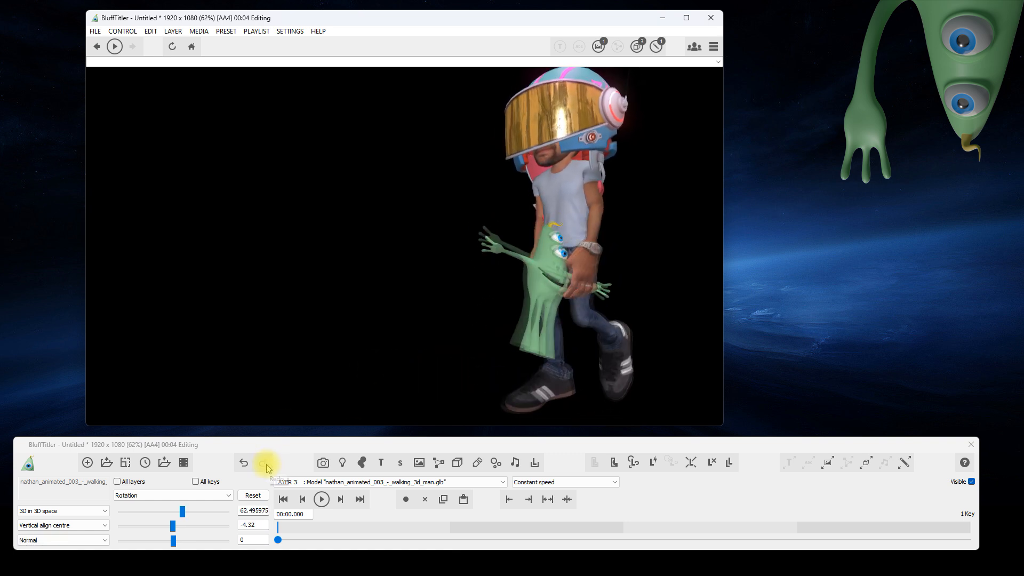
click(243, 462)
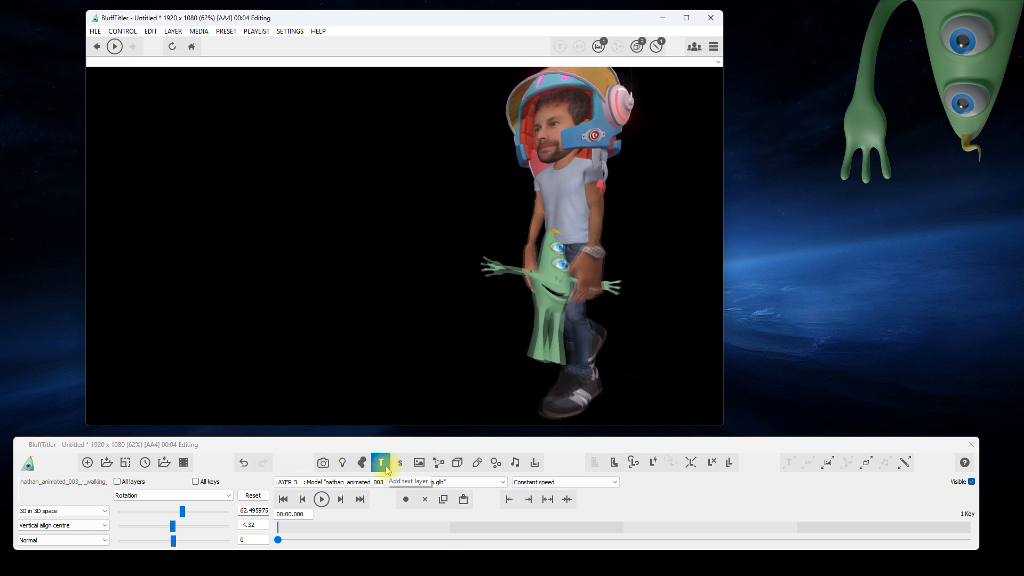
- Add a text layer reading 'USING ANIMATED 3D MODELS' over three lines
click(380, 462)
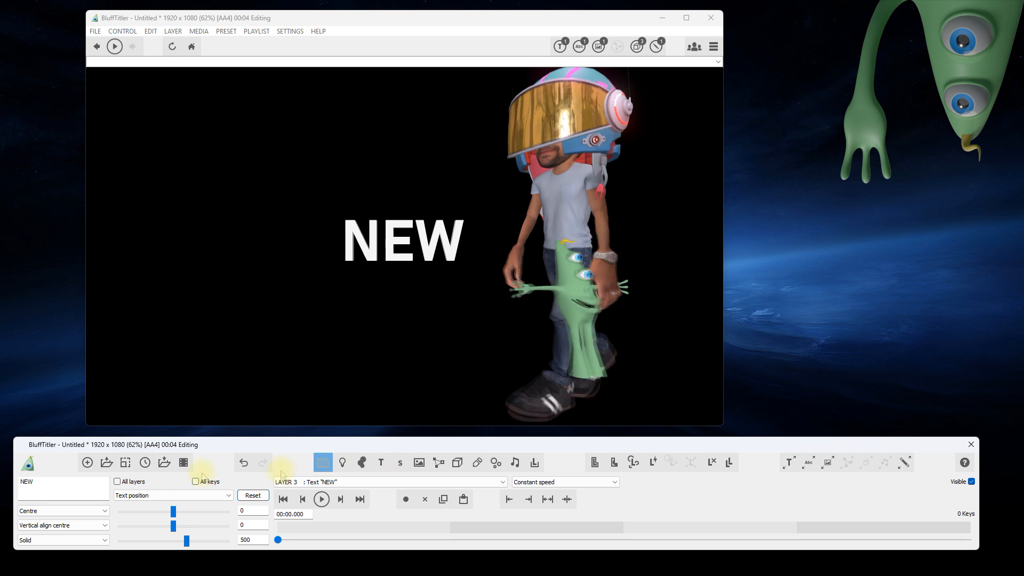
text(USING)
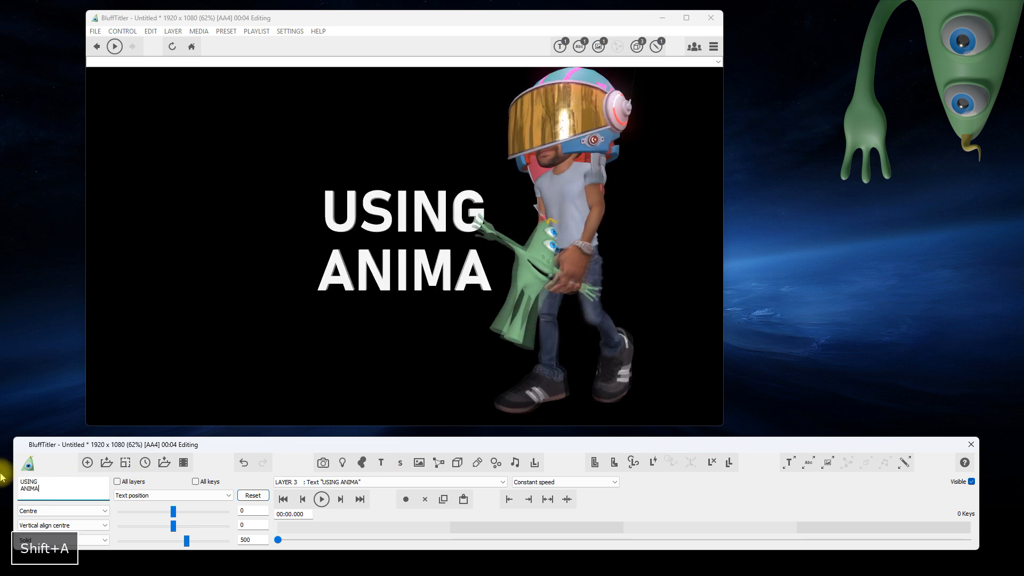
text(TED 3D)
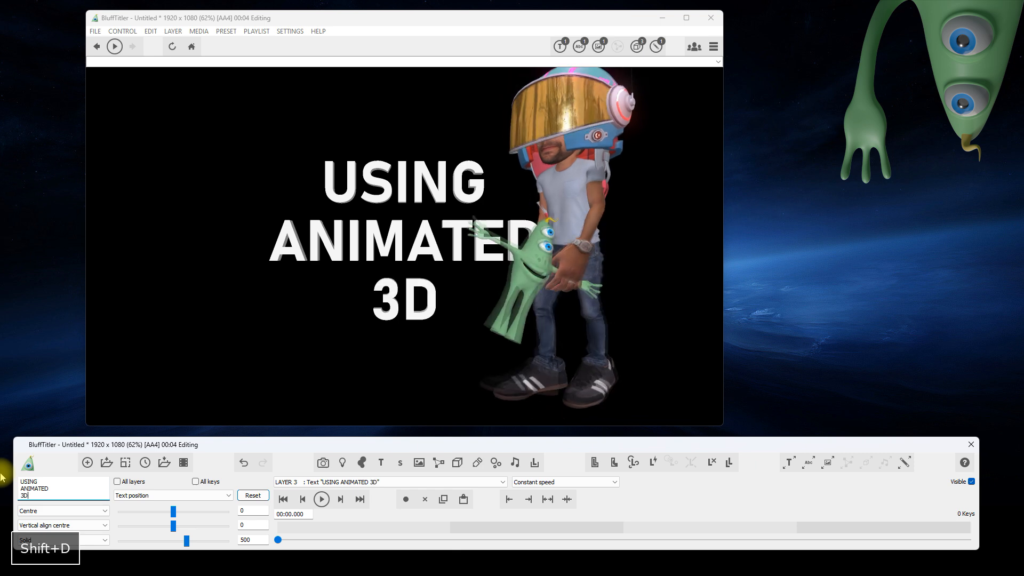
text(MODELS)
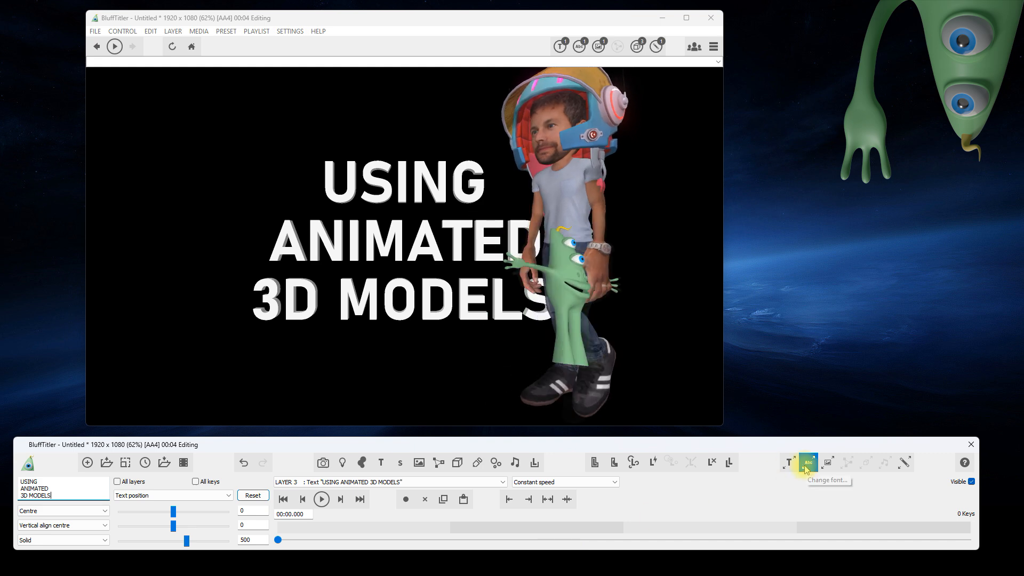
- Change the title's font to HouseMovementsTT-Poster
click(809, 462)
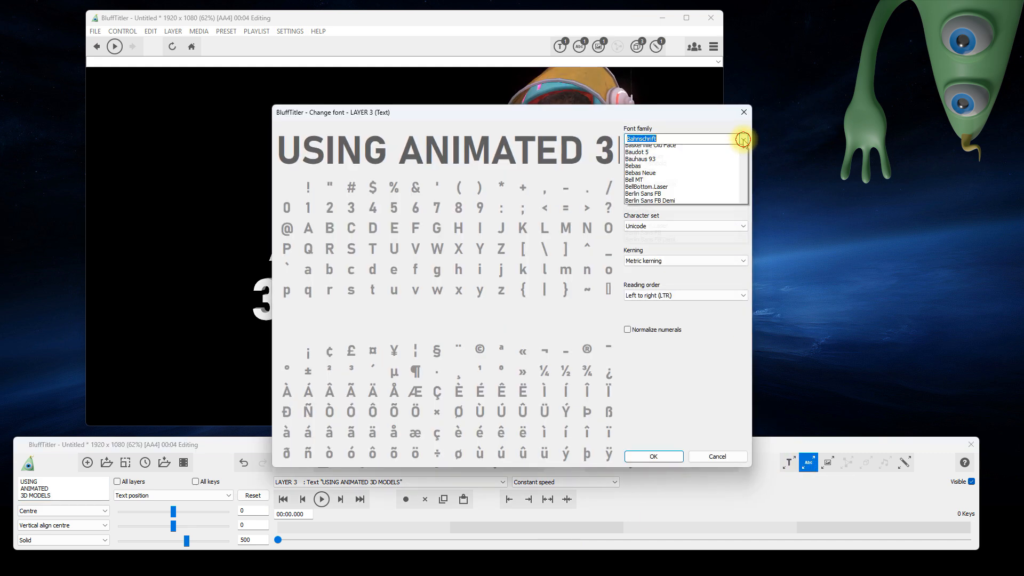
scroll(down, 3)
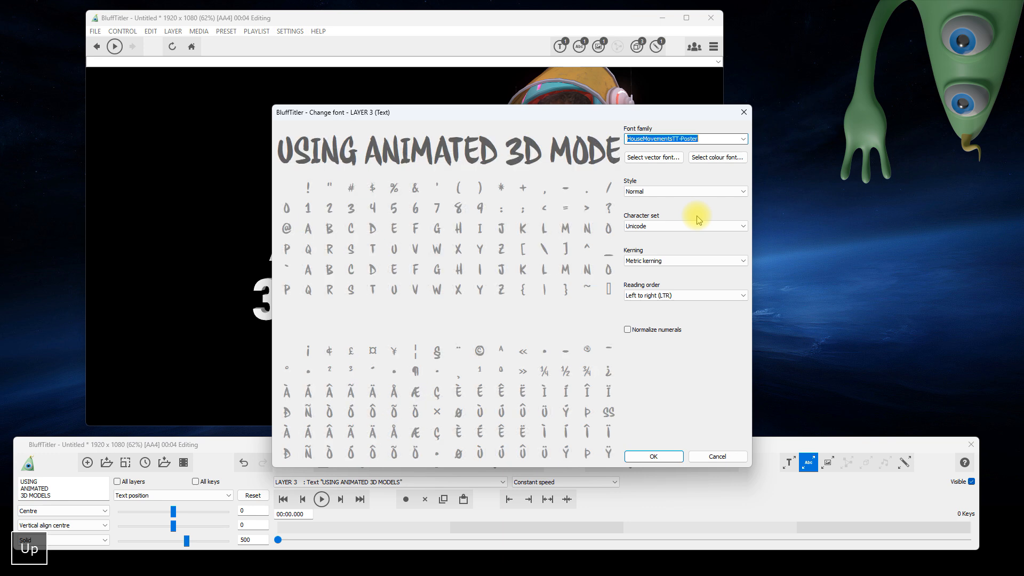
click(653, 457)
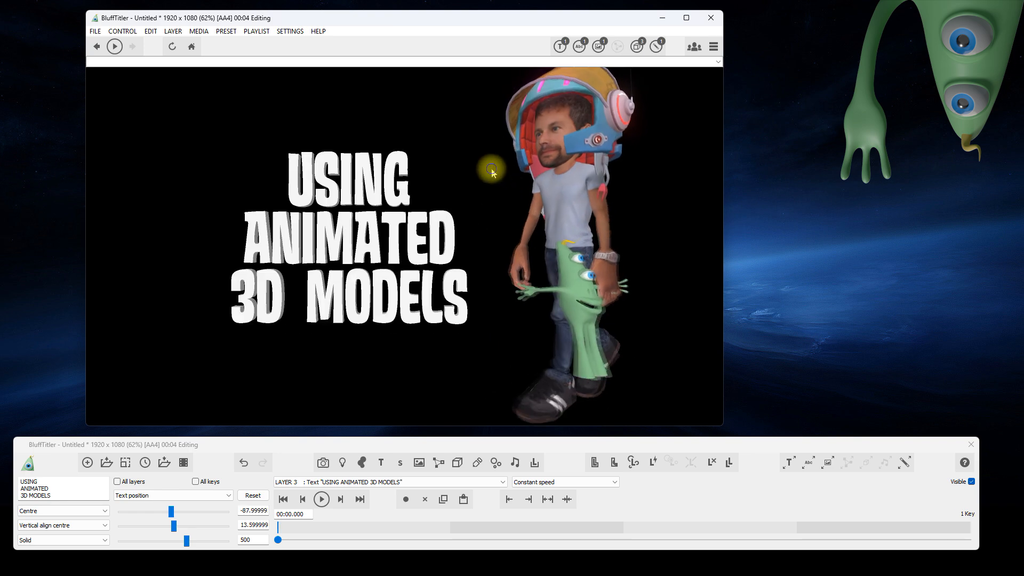
- Raise the title's font size and tilt it with Text rotation
click(173, 495)
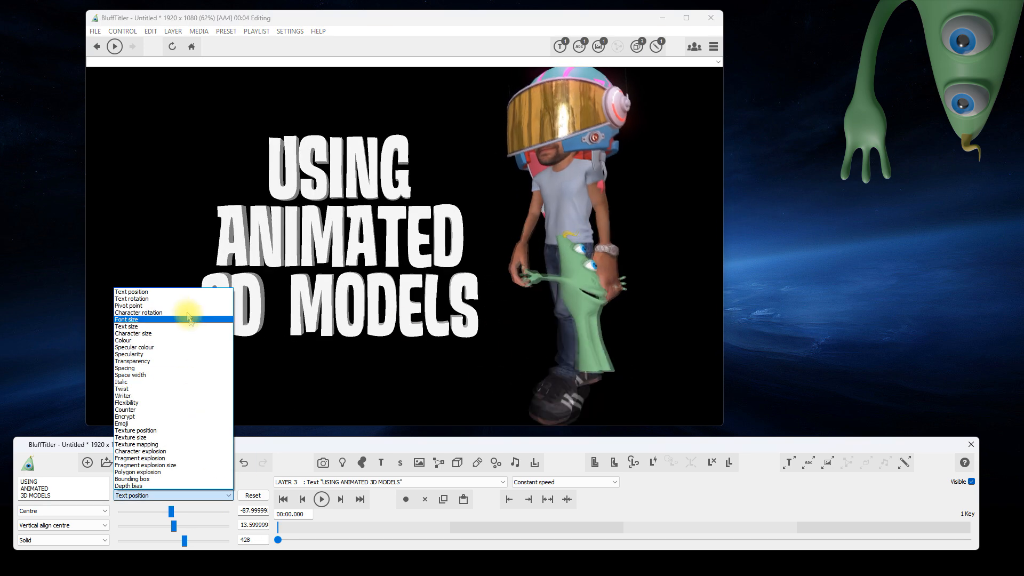
click(126, 320)
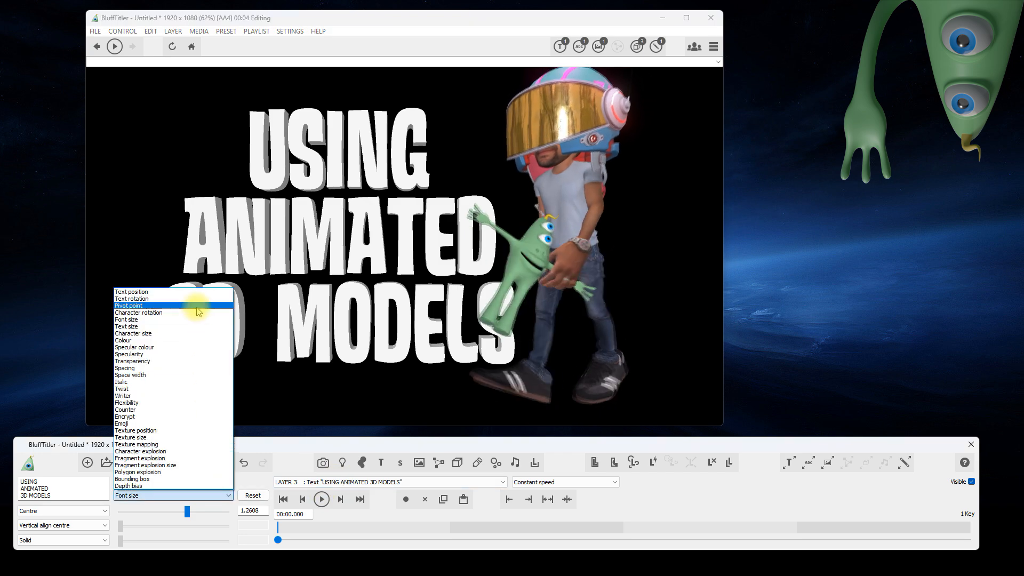
click(132, 298)
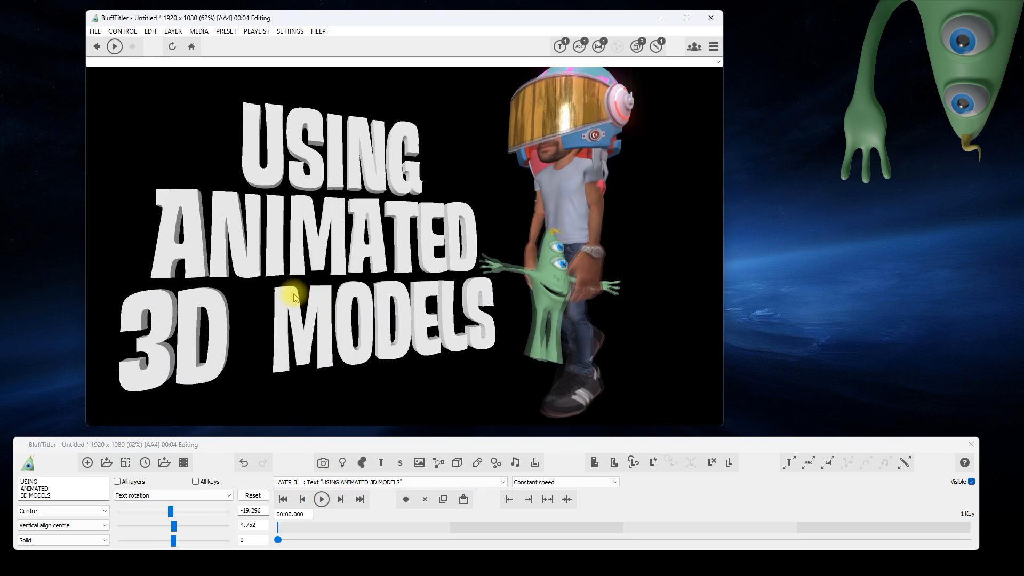
click(173, 495)
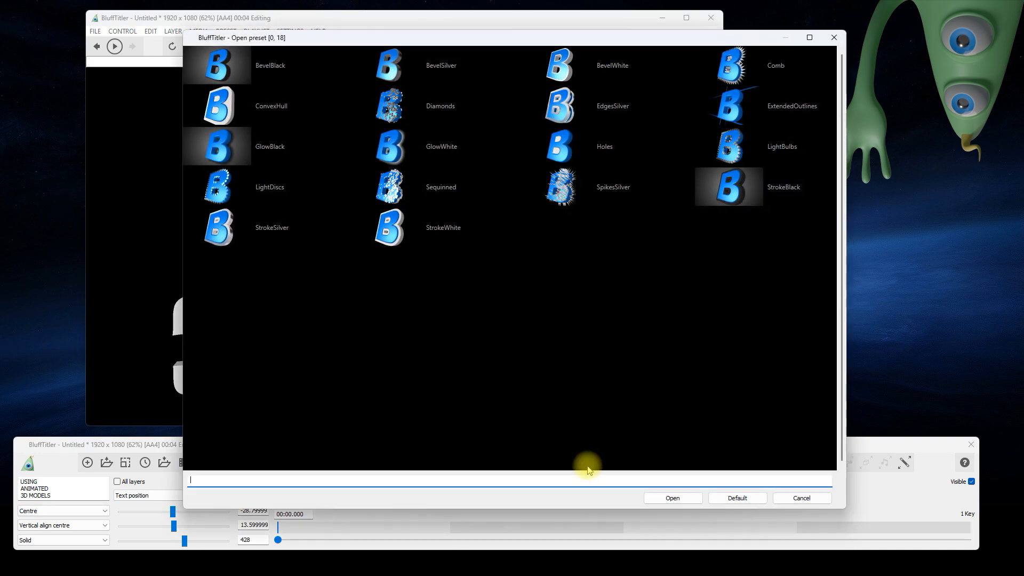
- Apply the StrokeBlack outline preset and lighten its colour to grey
click(802, 498)
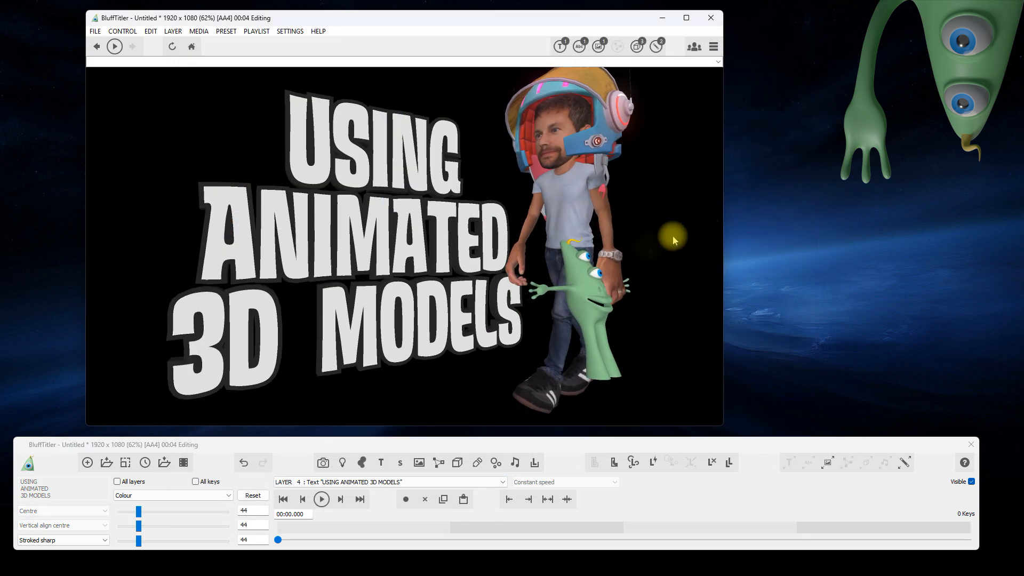
drag(137, 510, 155, 510)
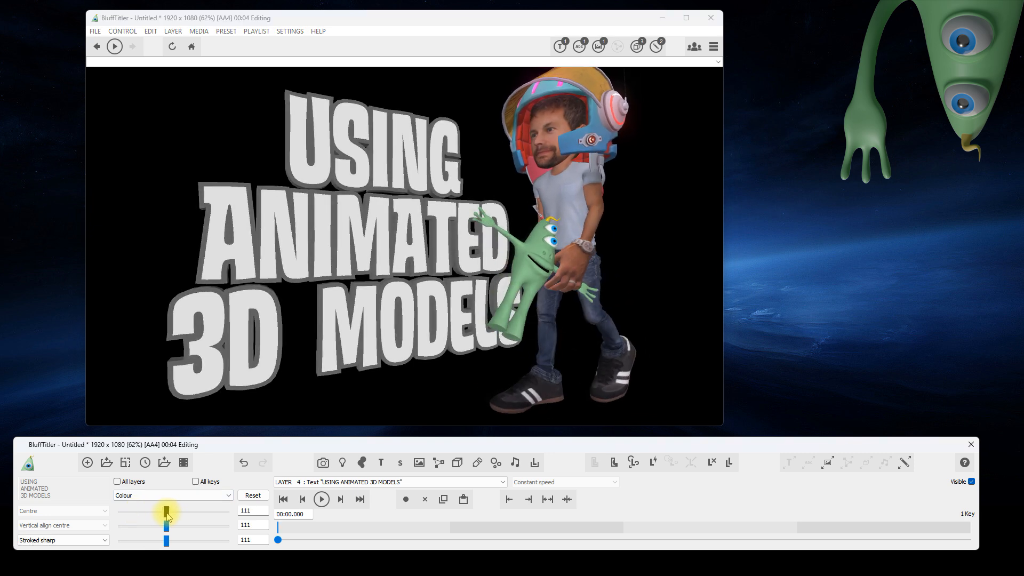
click(322, 499)
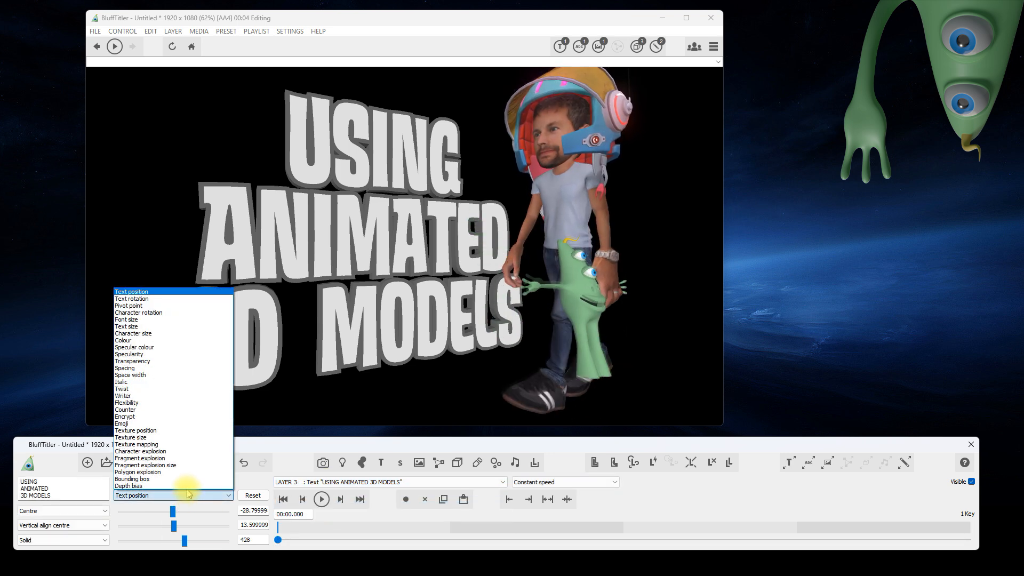
- Set the title's Character explosion to about 0.1 to scatter the letters slightly
click(141, 451)
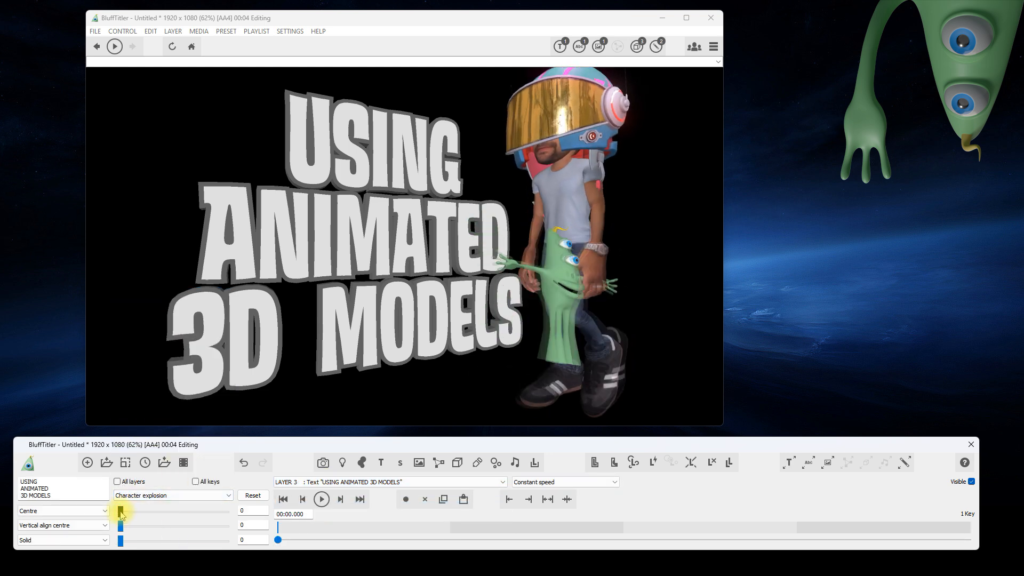
drag(119, 510, 123, 510)
text(.1)
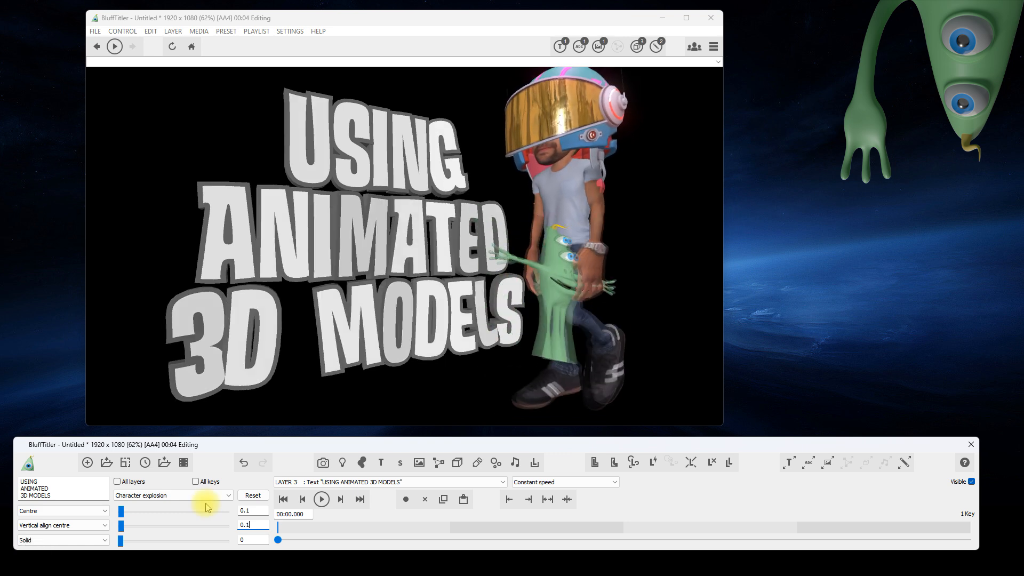
click(341, 499)
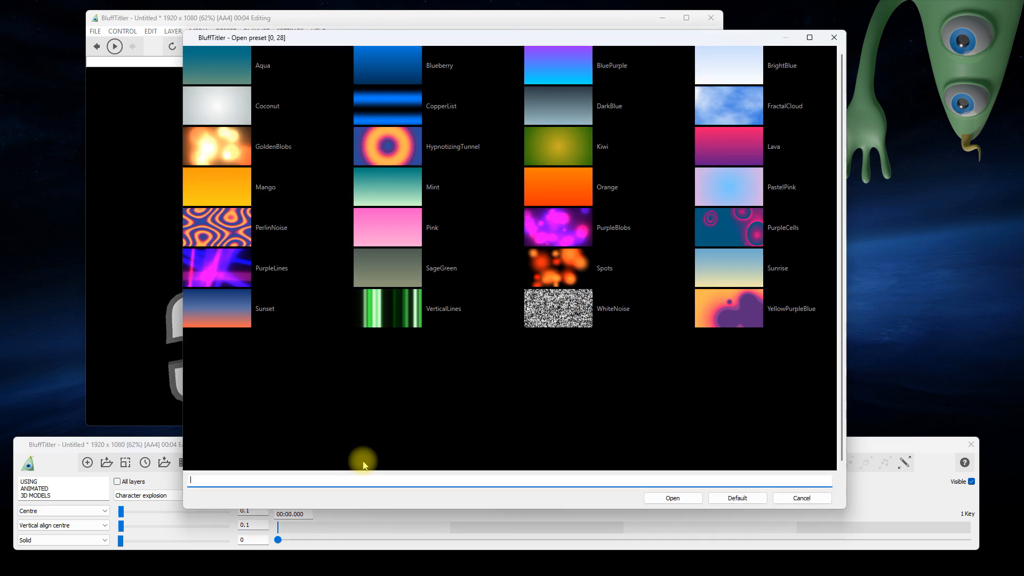
mouse_move(694, 335)
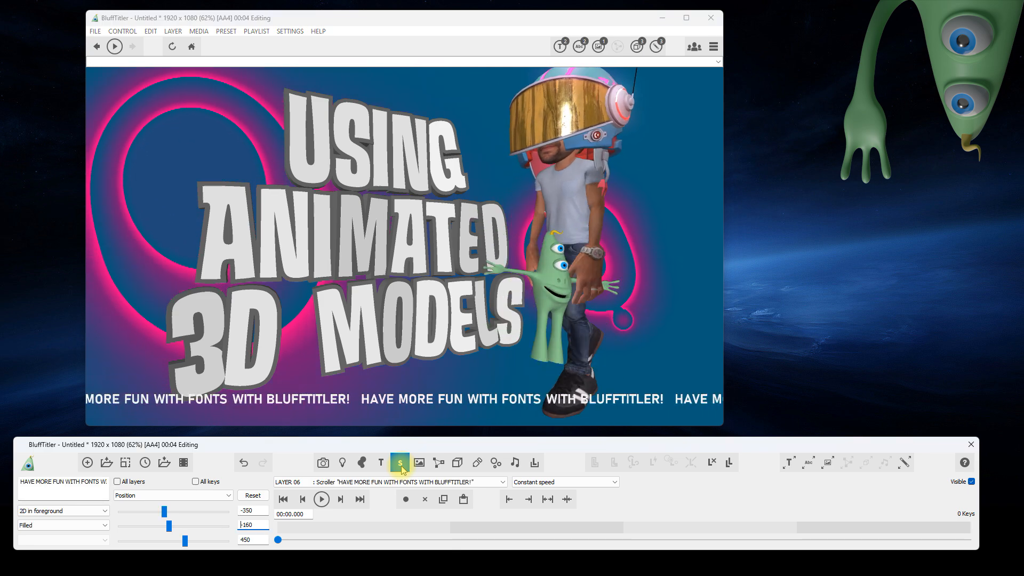
- Enlarge the scroller text and tint its colour yellow
click(173, 495)
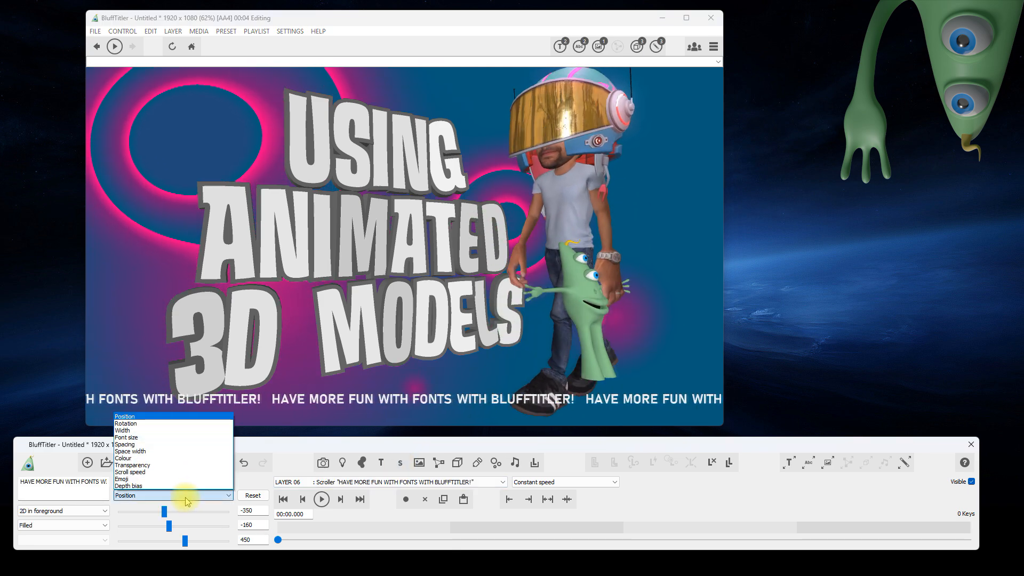
click(126, 437)
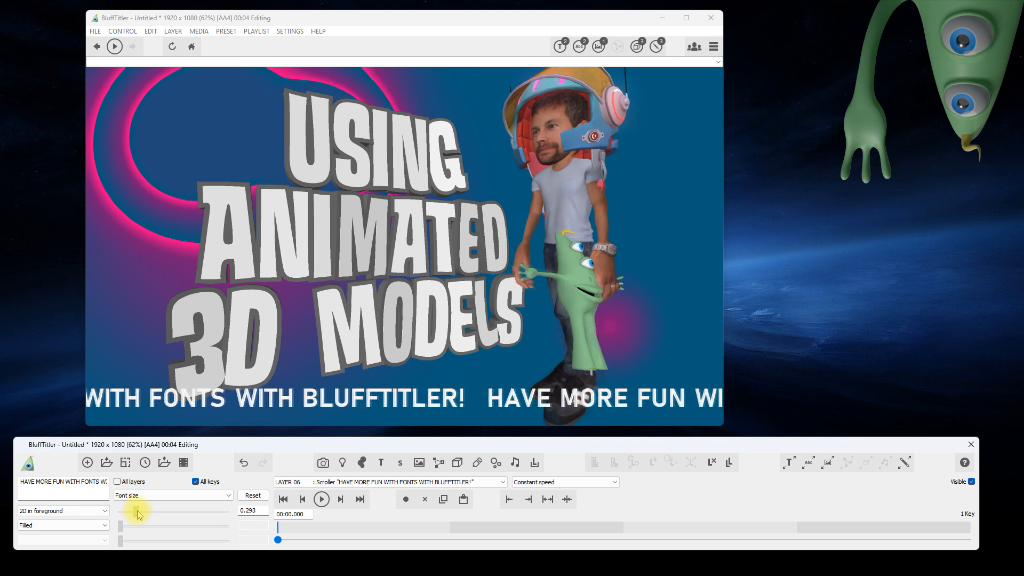
click(173, 495)
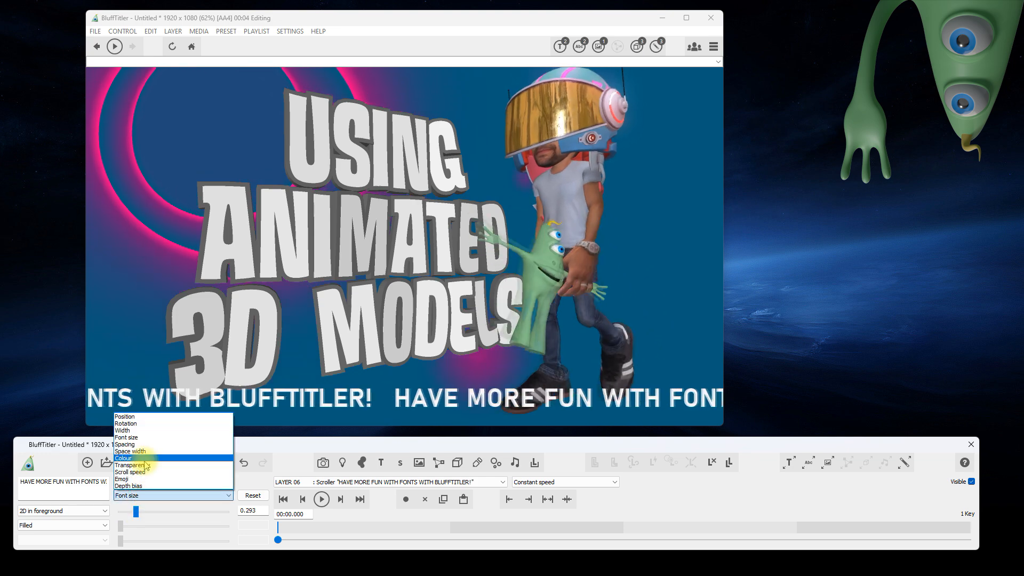
click(124, 458)
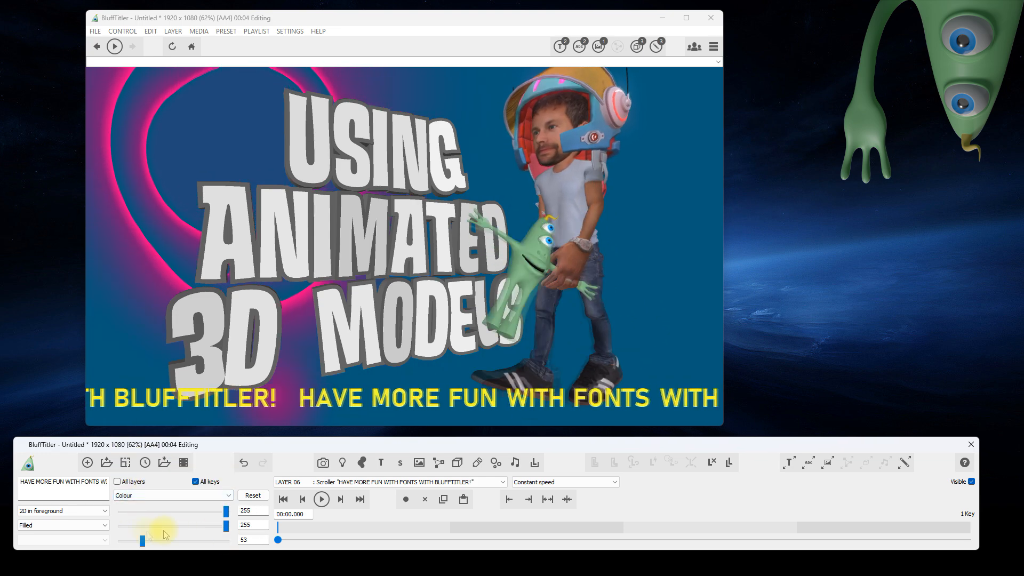
drag(169, 525, 205, 525)
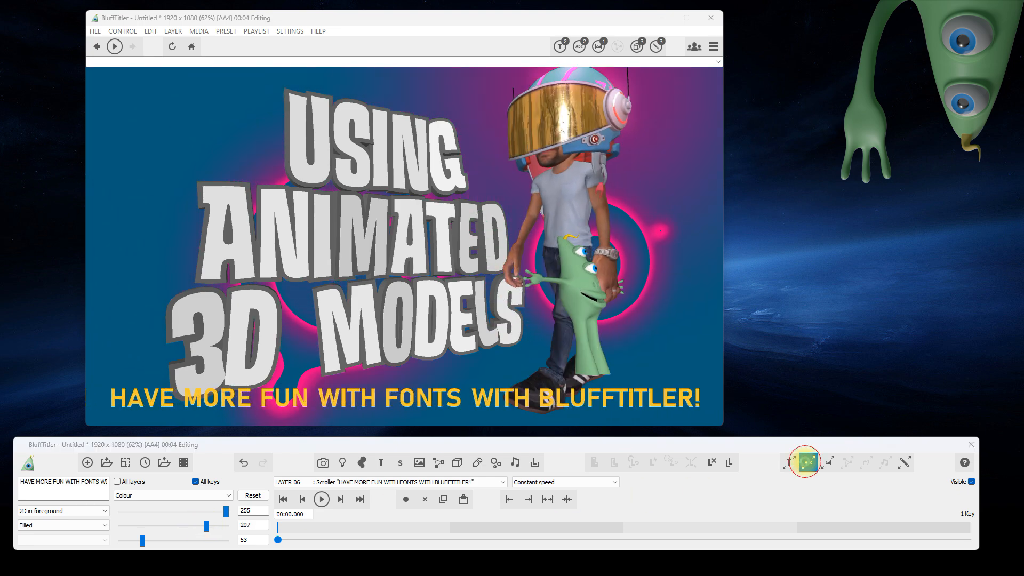
- Set the scroller text in the HouseMovementsTT-Custom font
click(808, 462)
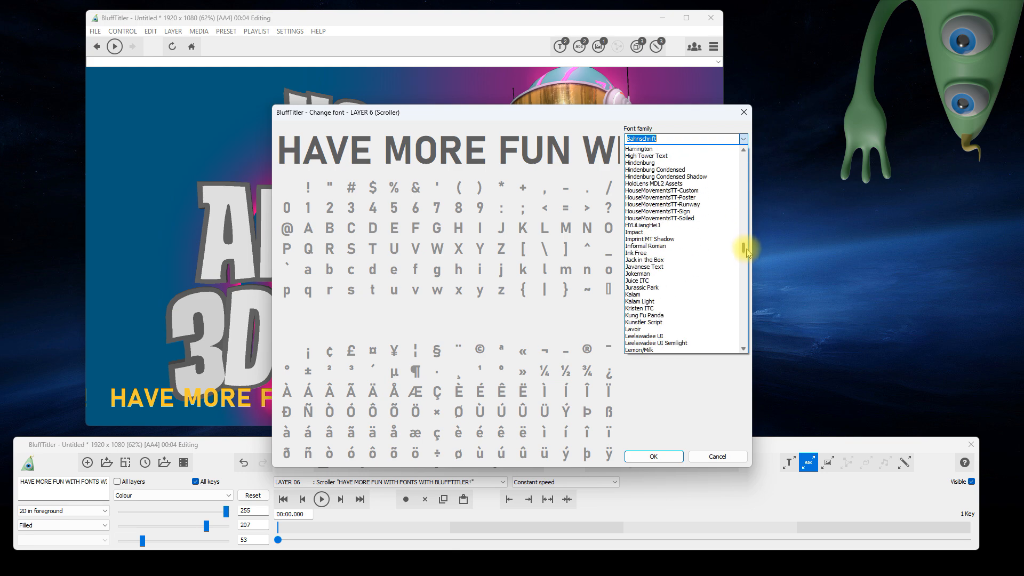
click(661, 190)
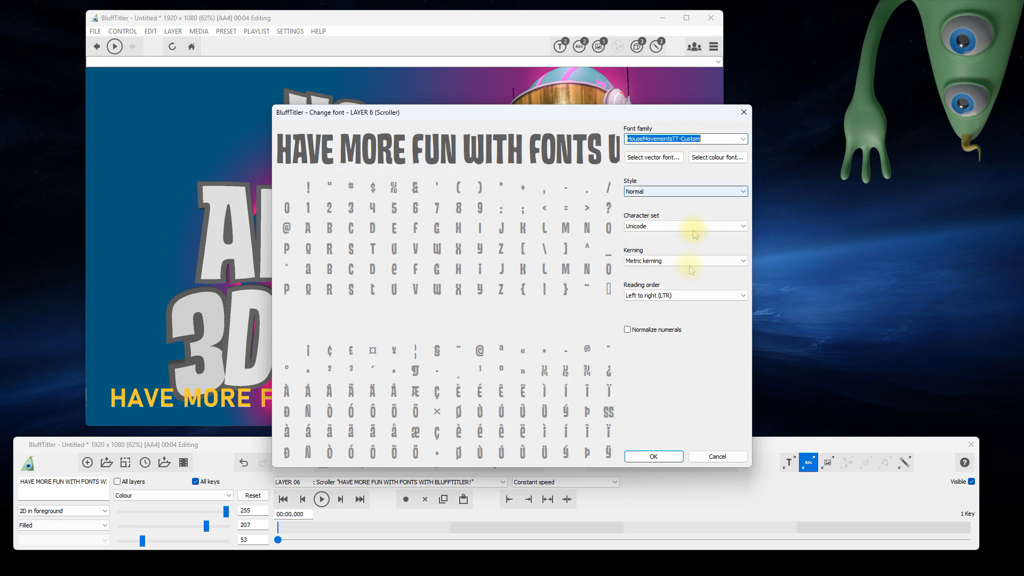
click(653, 456)
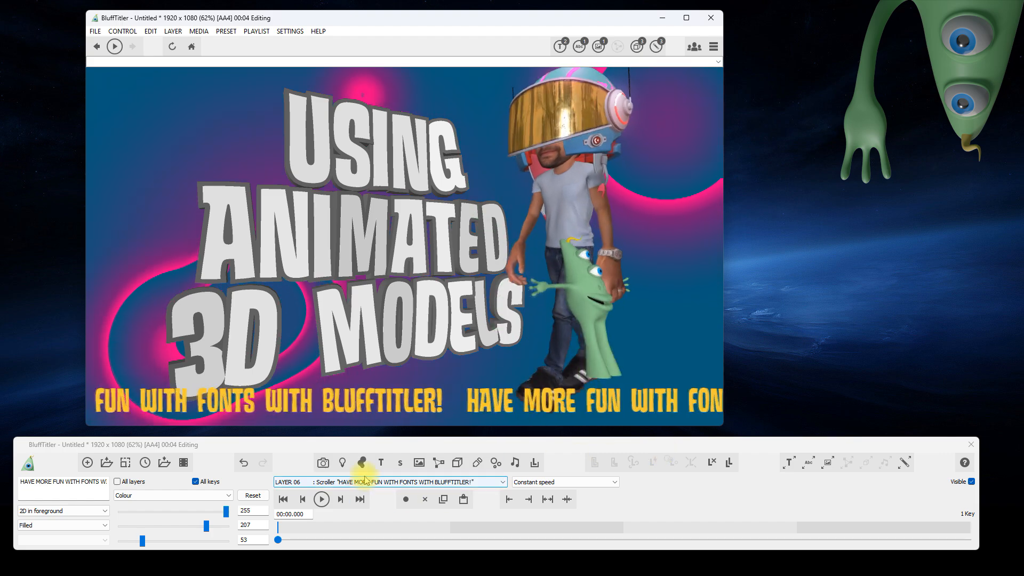
- Make the scene light a Point light and shift its X position sideways
click(342, 462)
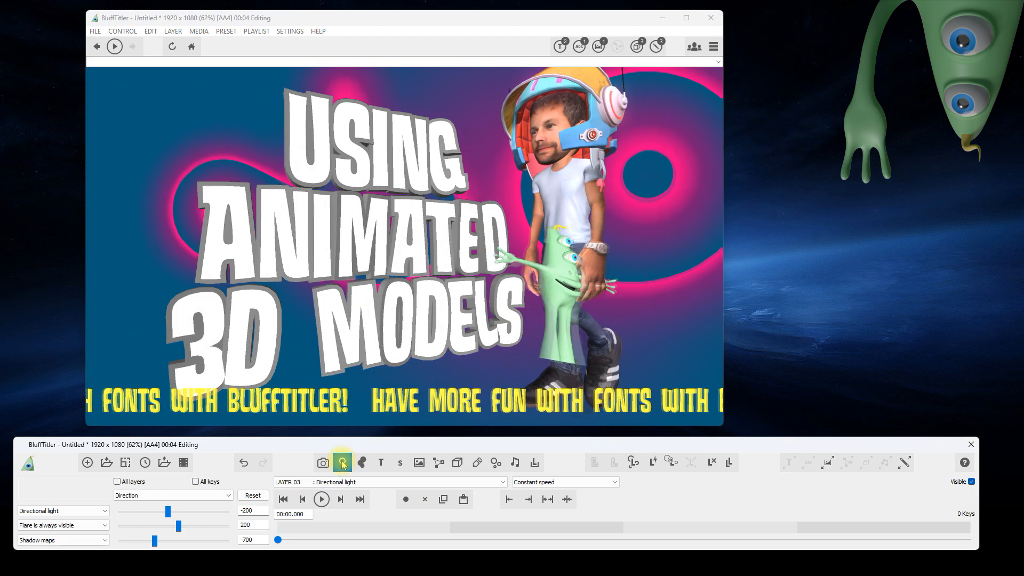
click(61, 510)
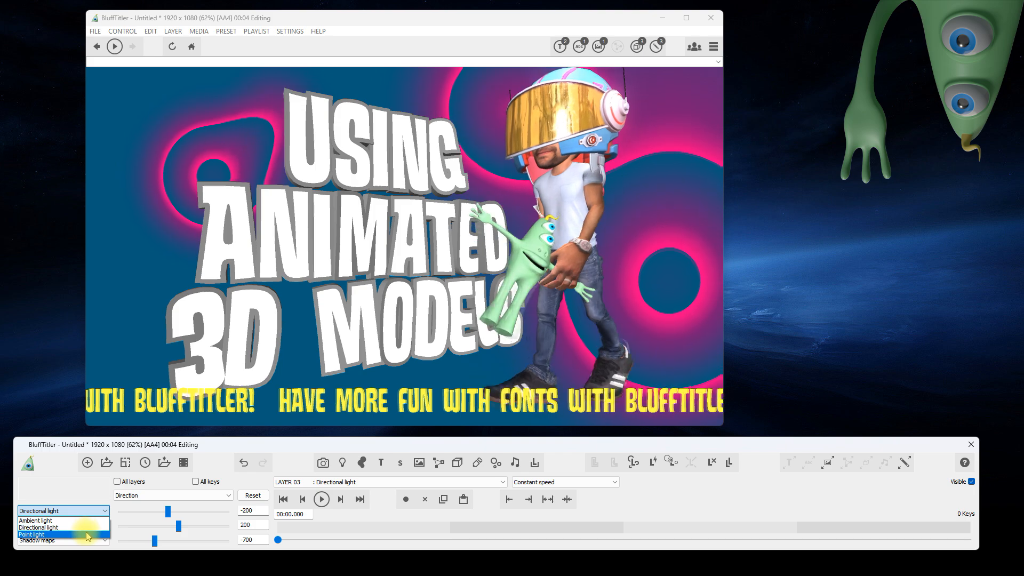
click(29, 534)
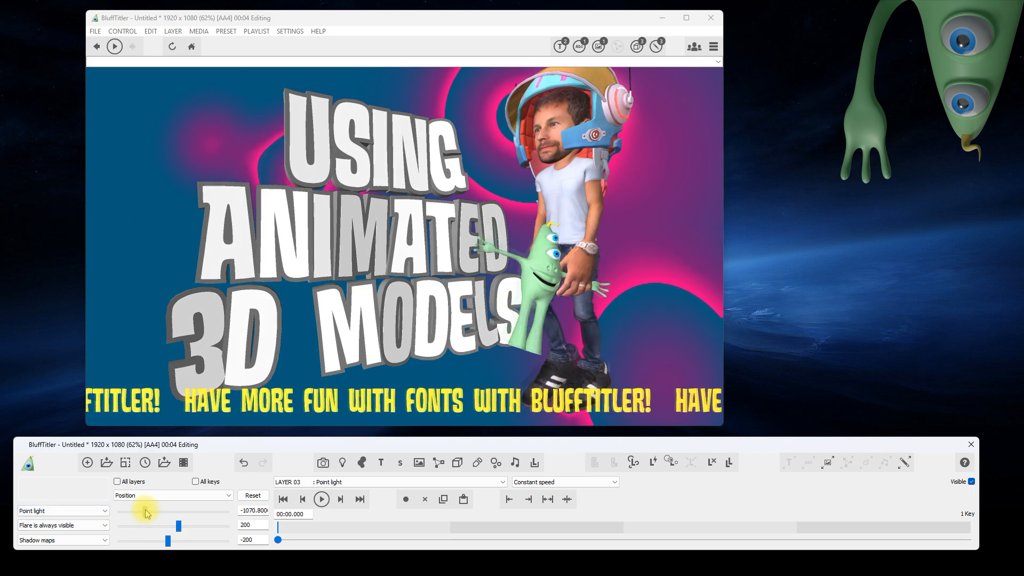
drag(176, 516, 163, 516)
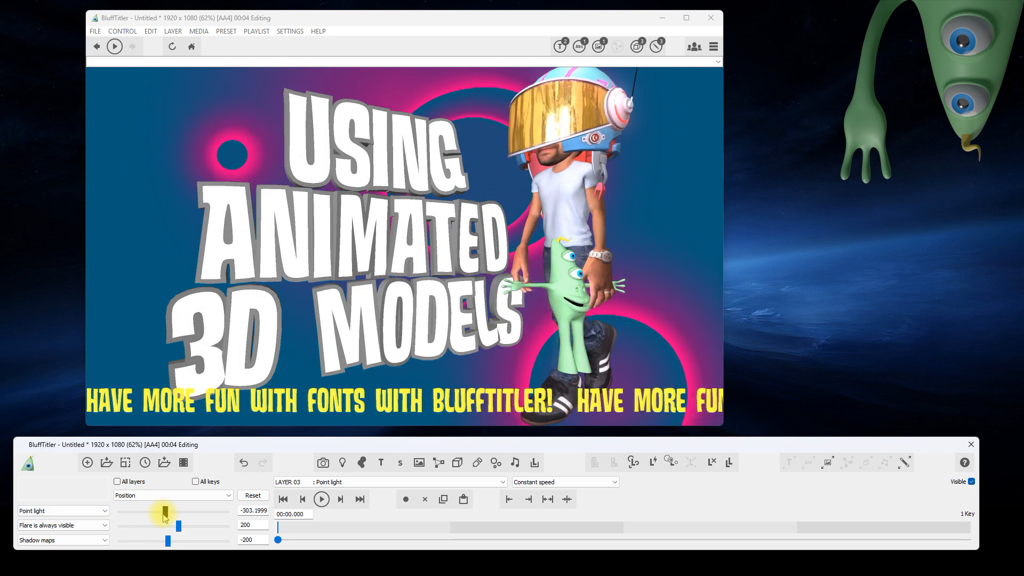